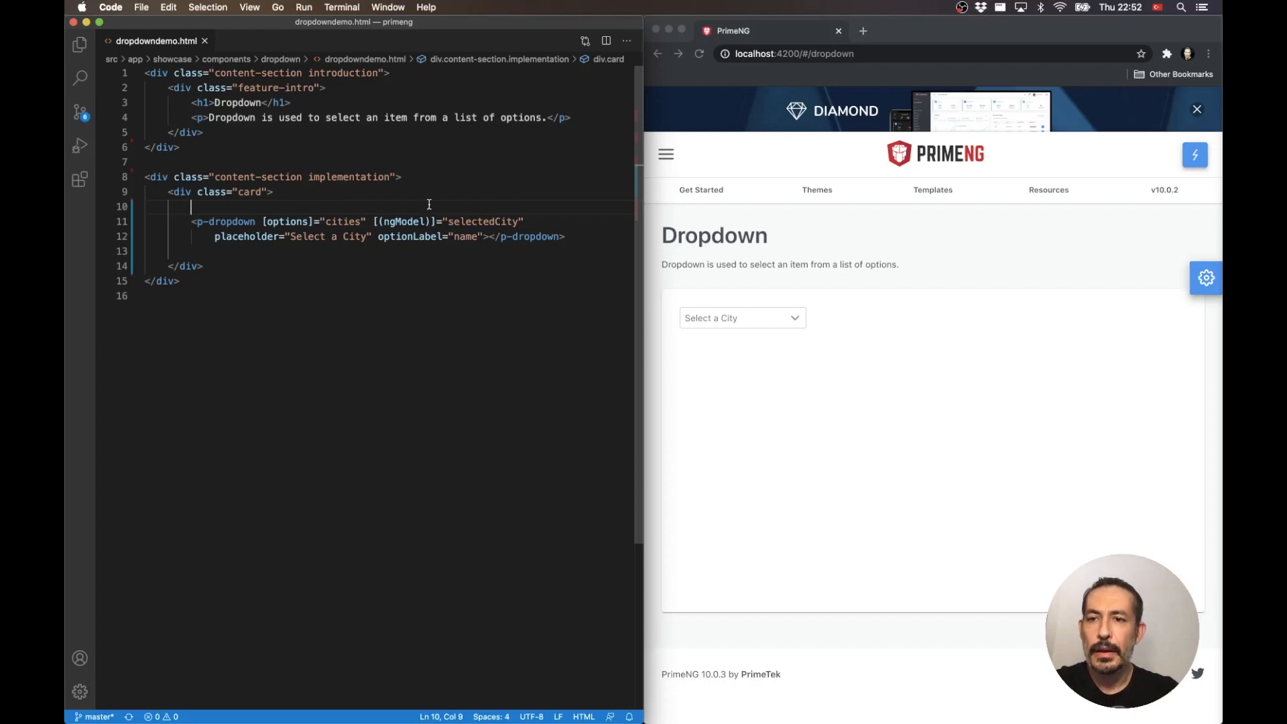
Step: Insert a blank line above <p-dropdown> and check the city dropdown renders five cities in Chrome
{"action": "key", "text": "enter"}
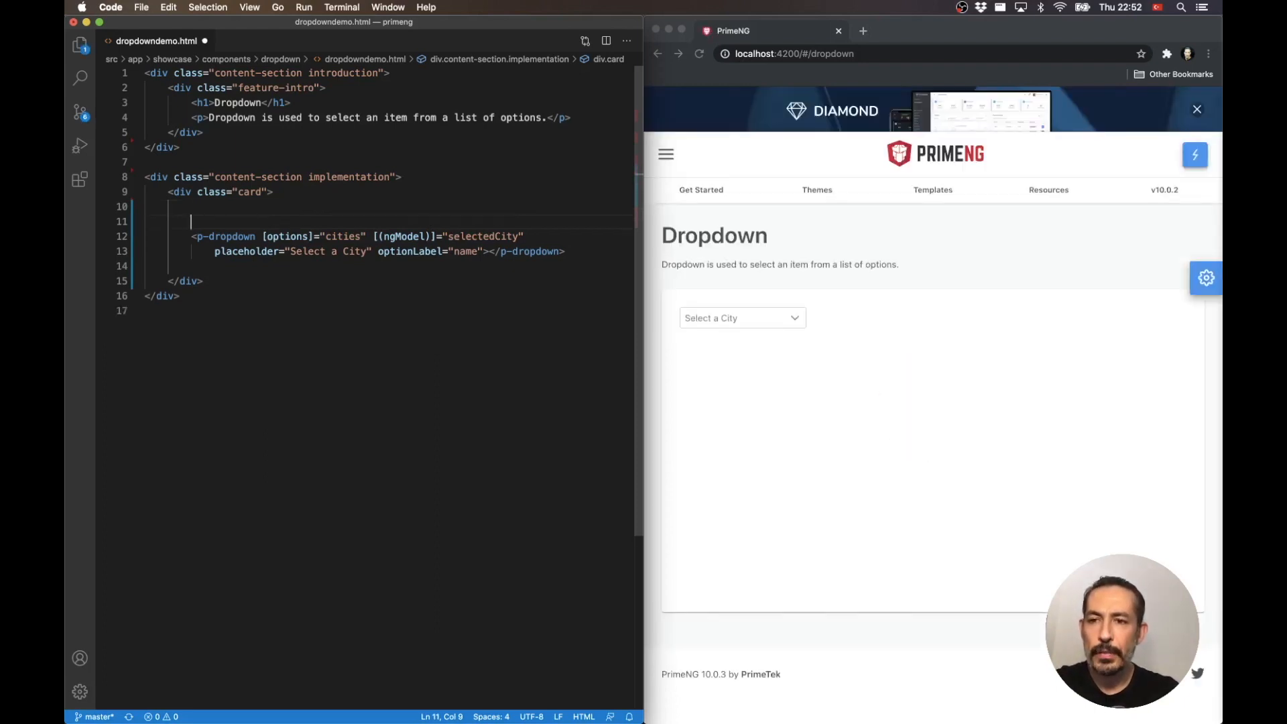
{"action": "left_click_drag", "start_coordinate": [191, 236], "coordinate": [564, 251]}
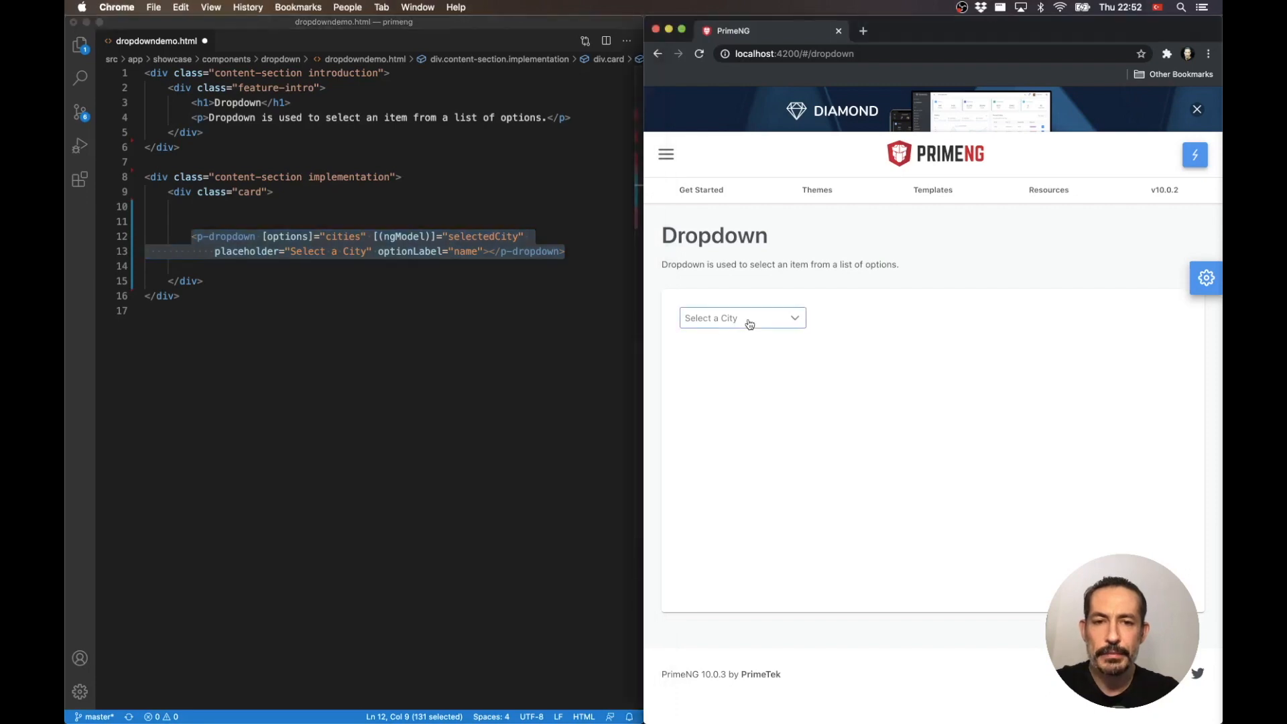
{"action": "left_click", "coordinate": [741, 318]}
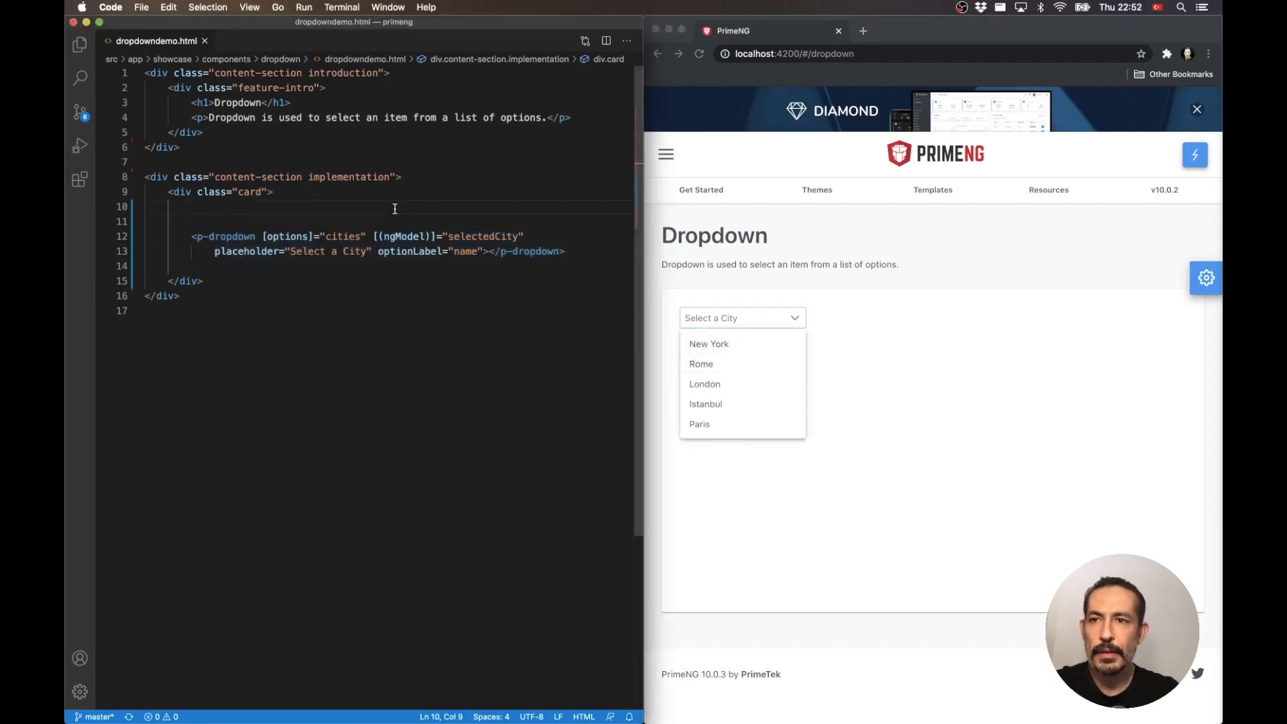
Step: Review the selectedCity property in dropdowndemo.ts and return to the HTML template
{"action": "left_click", "coordinate": [271, 41]}
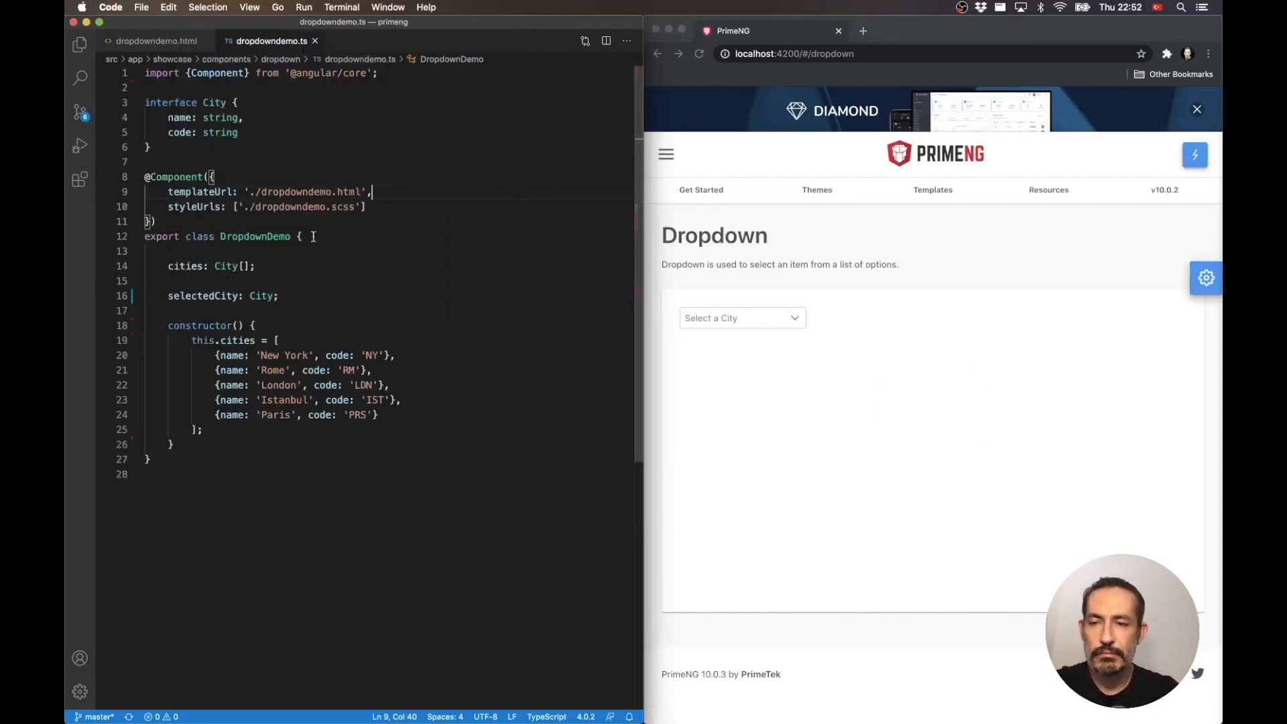
{"action": "left_click_drag", "start_coordinate": [191, 339], "coordinate": [202, 429]}
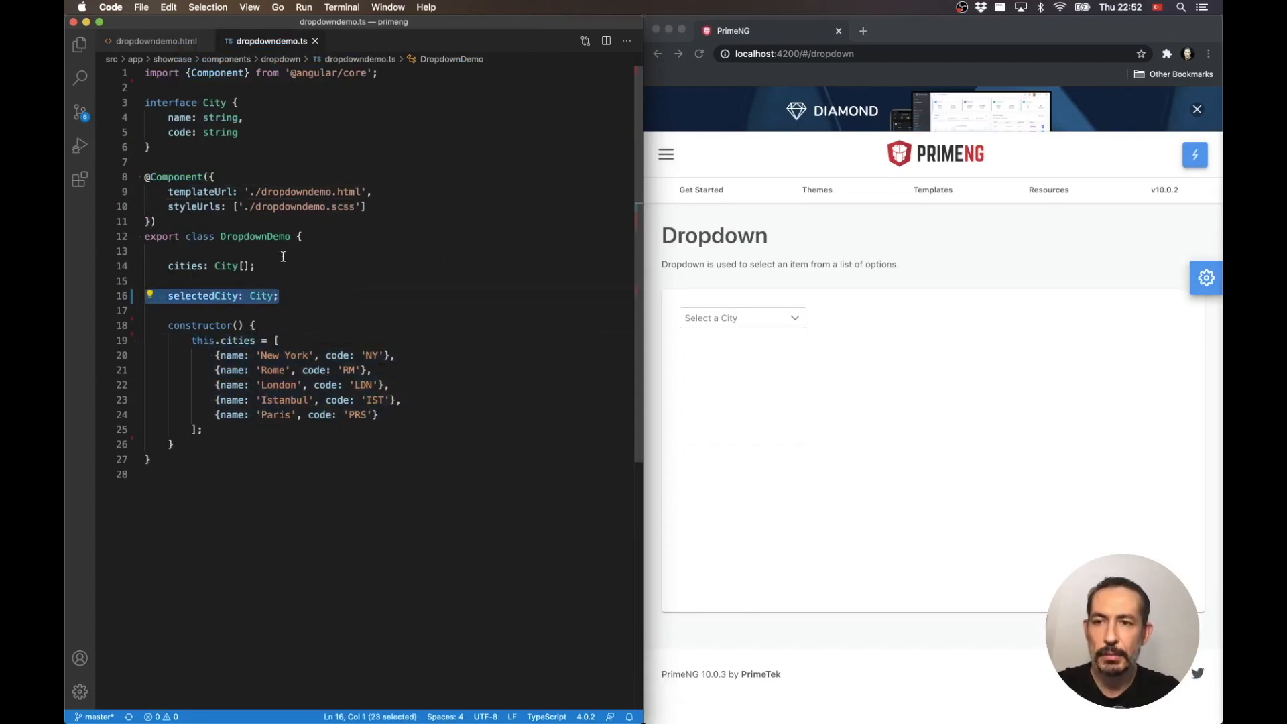
{"action": "left_click", "coordinate": [156, 41]}
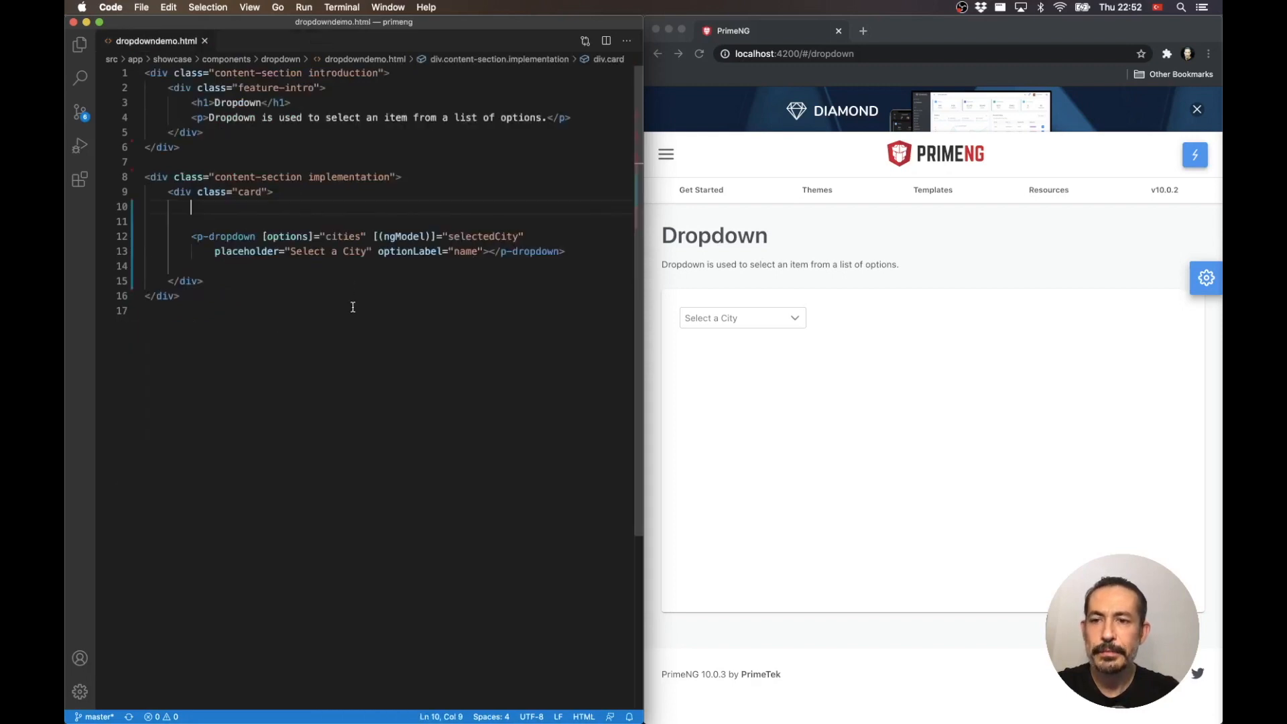
{"action": "left_click", "coordinate": [739, 318]}
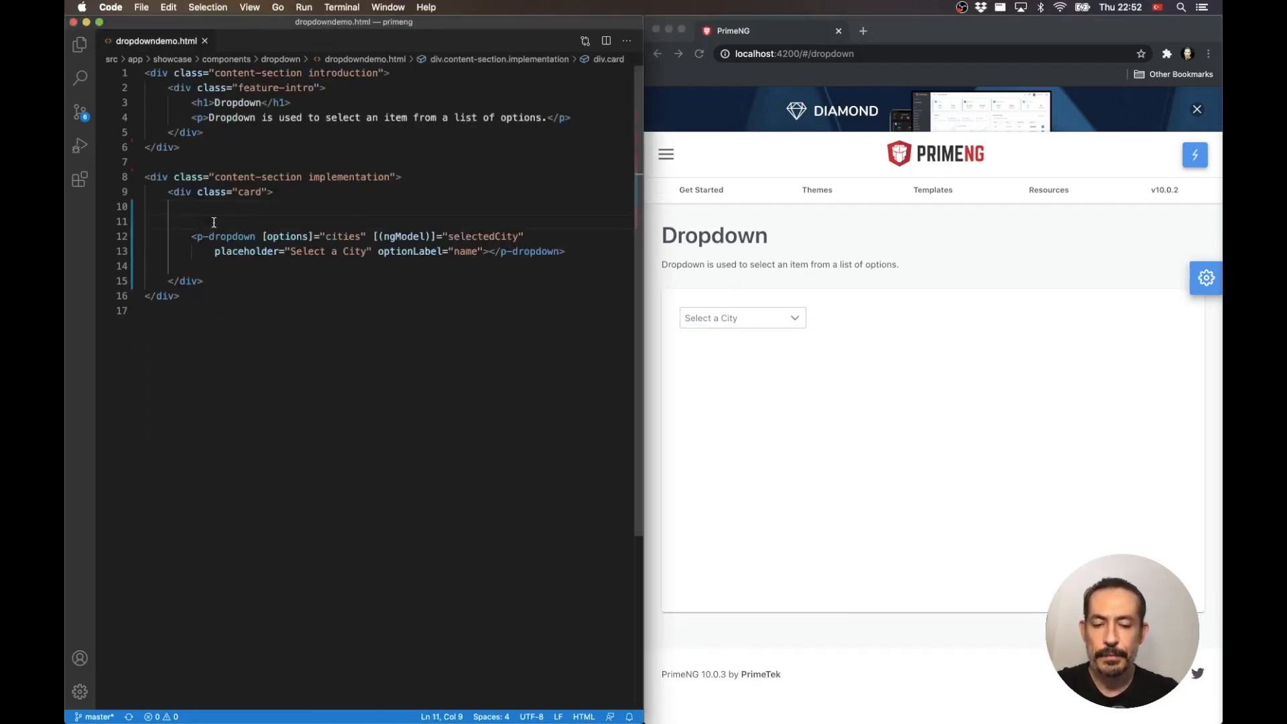
Step: Wrap p-dropdown in <div style="height: 250px; border: 2px solid black; overflow: auto"> with <h3>Content</h3> headings
{"action": "type", "text": "<div></div>"}
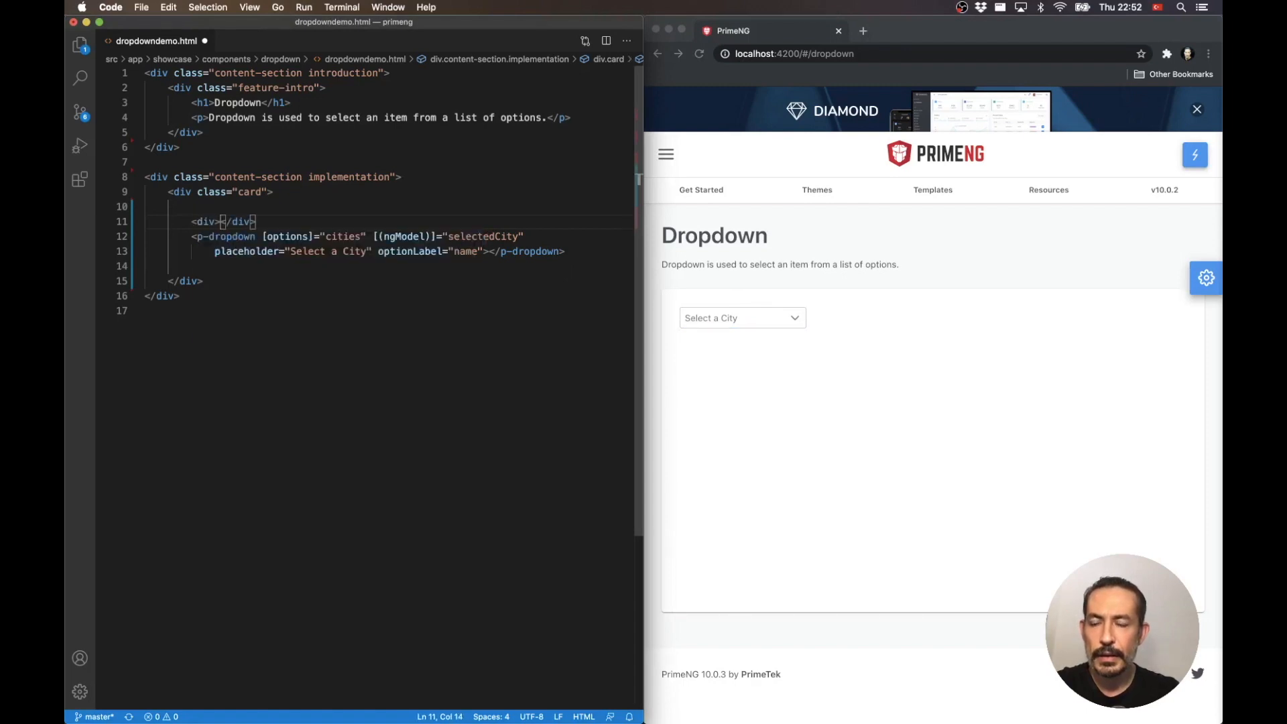
{"action": "type", "text": "style"}
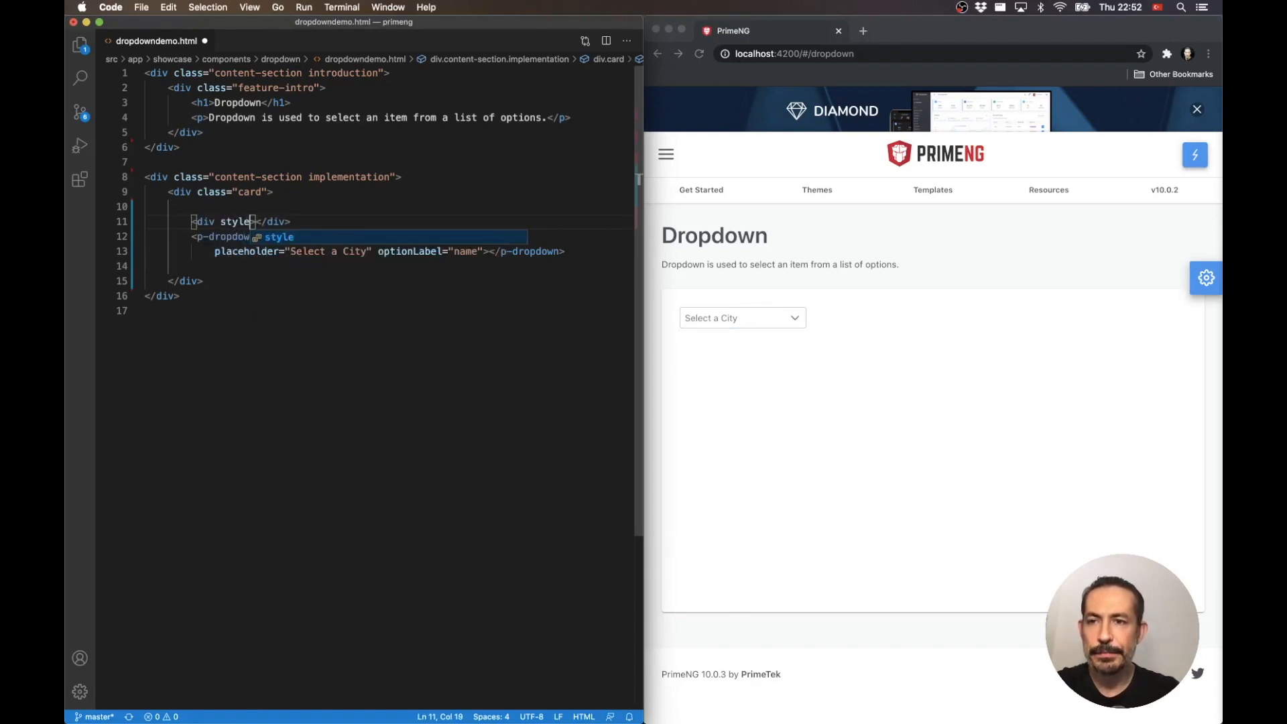
{"action": "type", "text": "height: 250px; border: 2px\""}
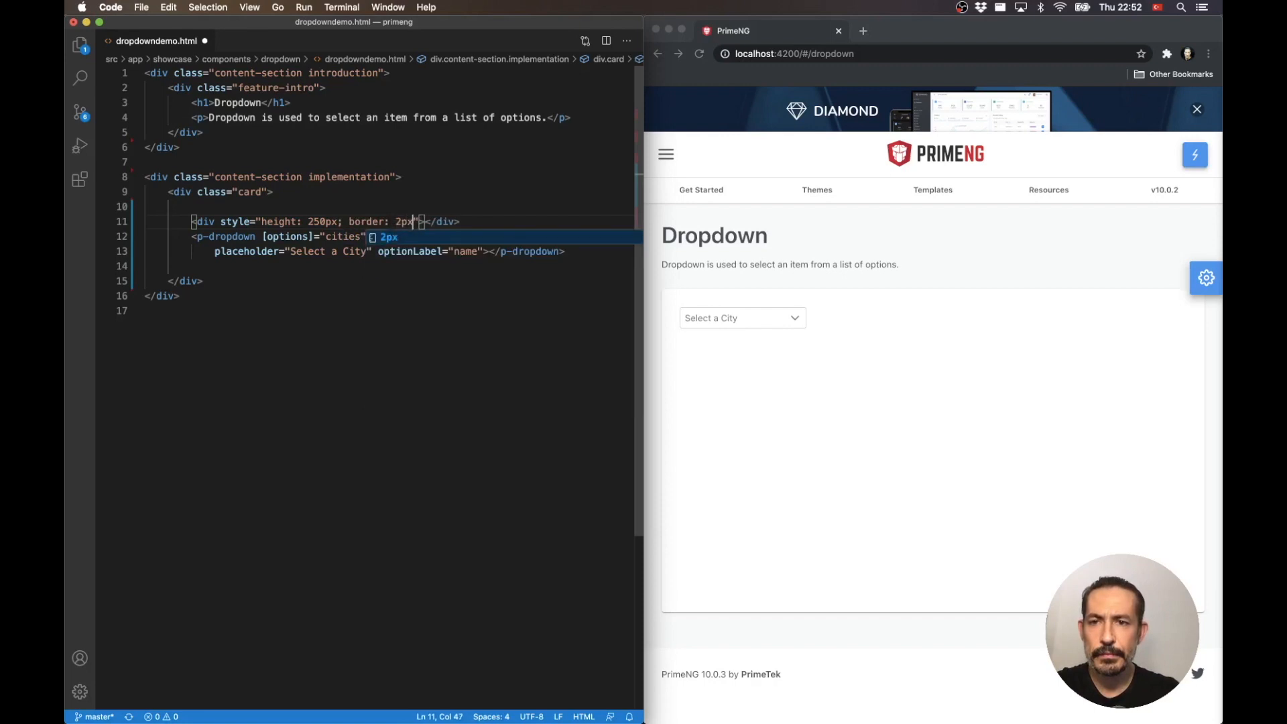
{"action": "type", "text": "solid black; overflow:"}
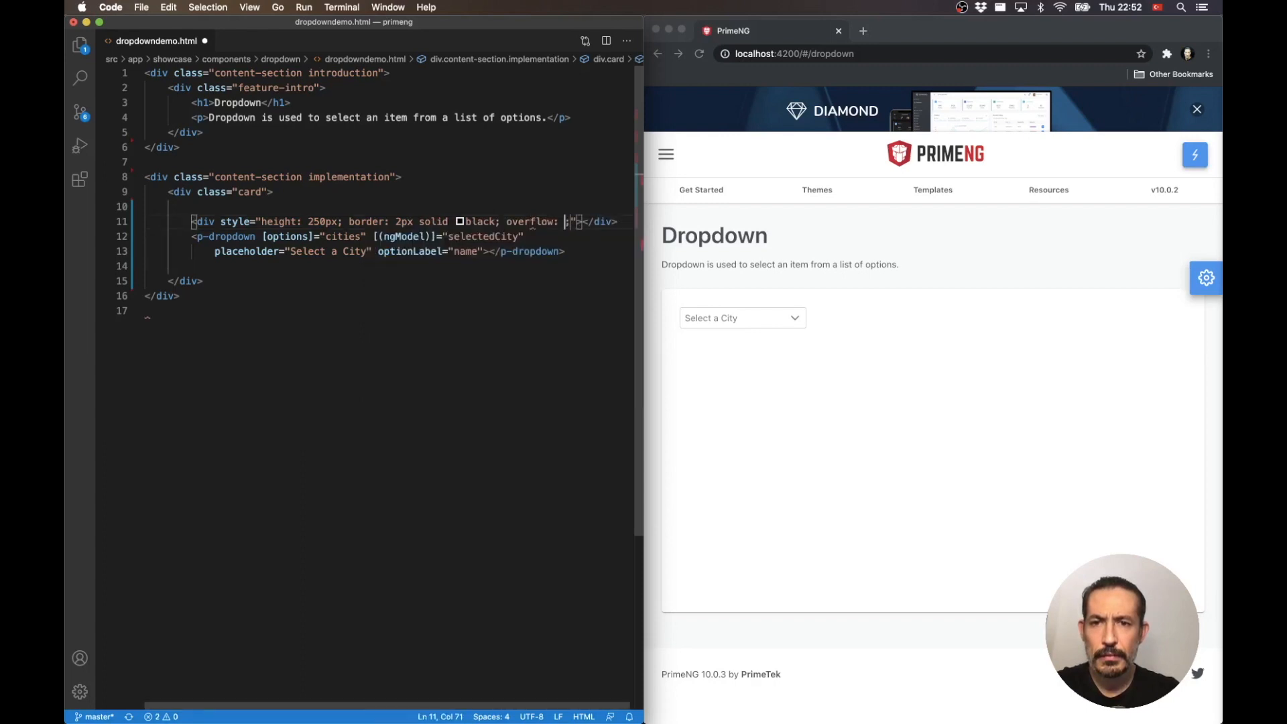
{"action": "type", "text": "auto;"}
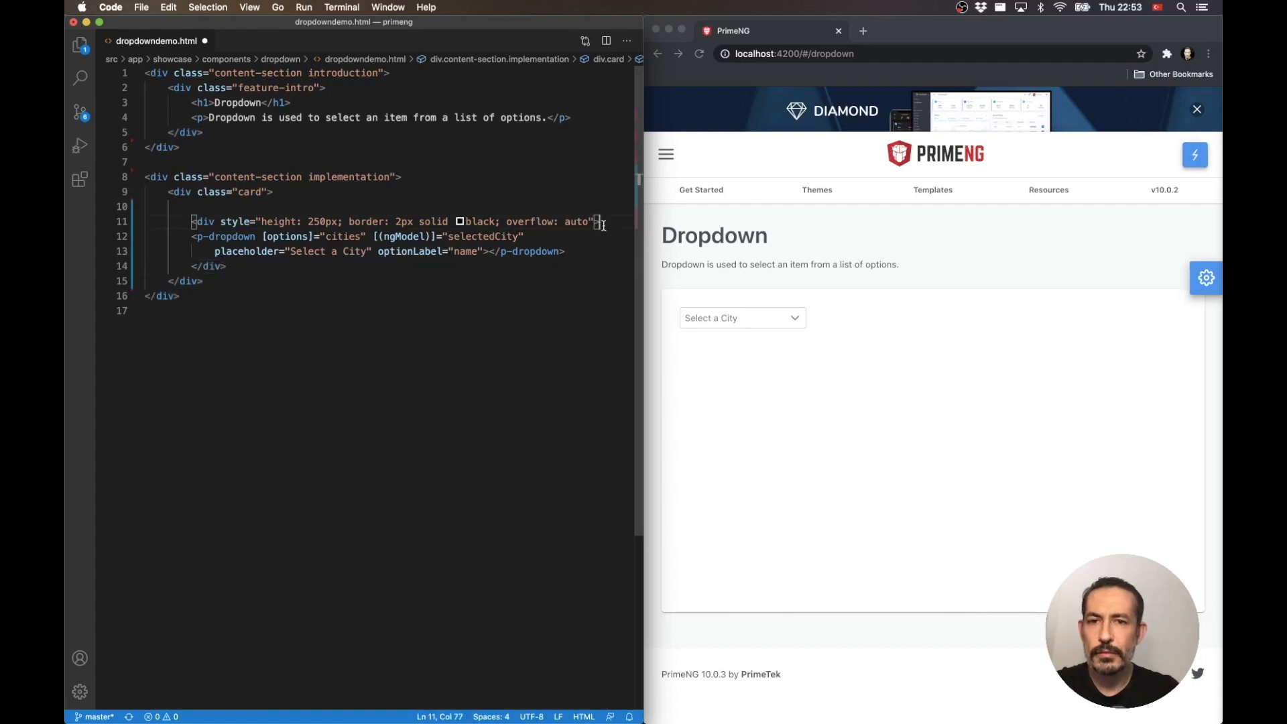
{"action": "type", "text": "<h3>Content</h3>"}
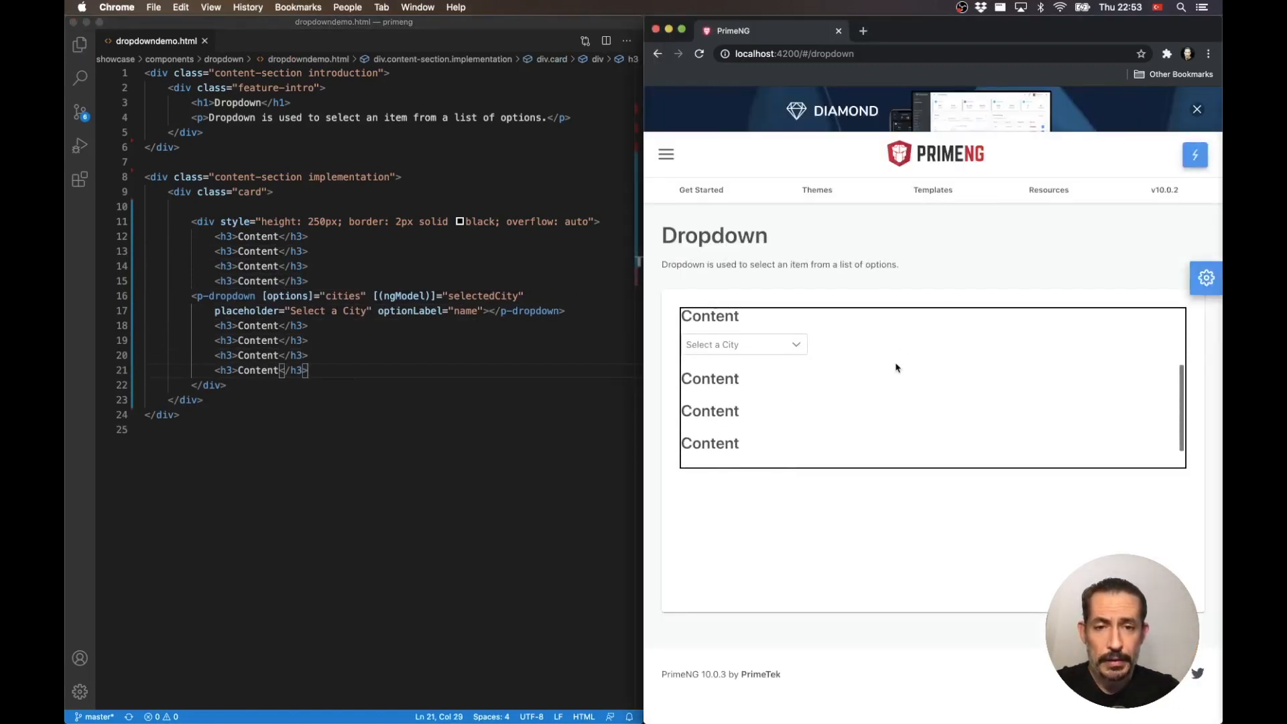
Step: Scroll the bordered div and open the Select a City dropdown, its list clipped by the box
{"action": "scroll", "scroll_direction": "down", "scroll_amount": 3}
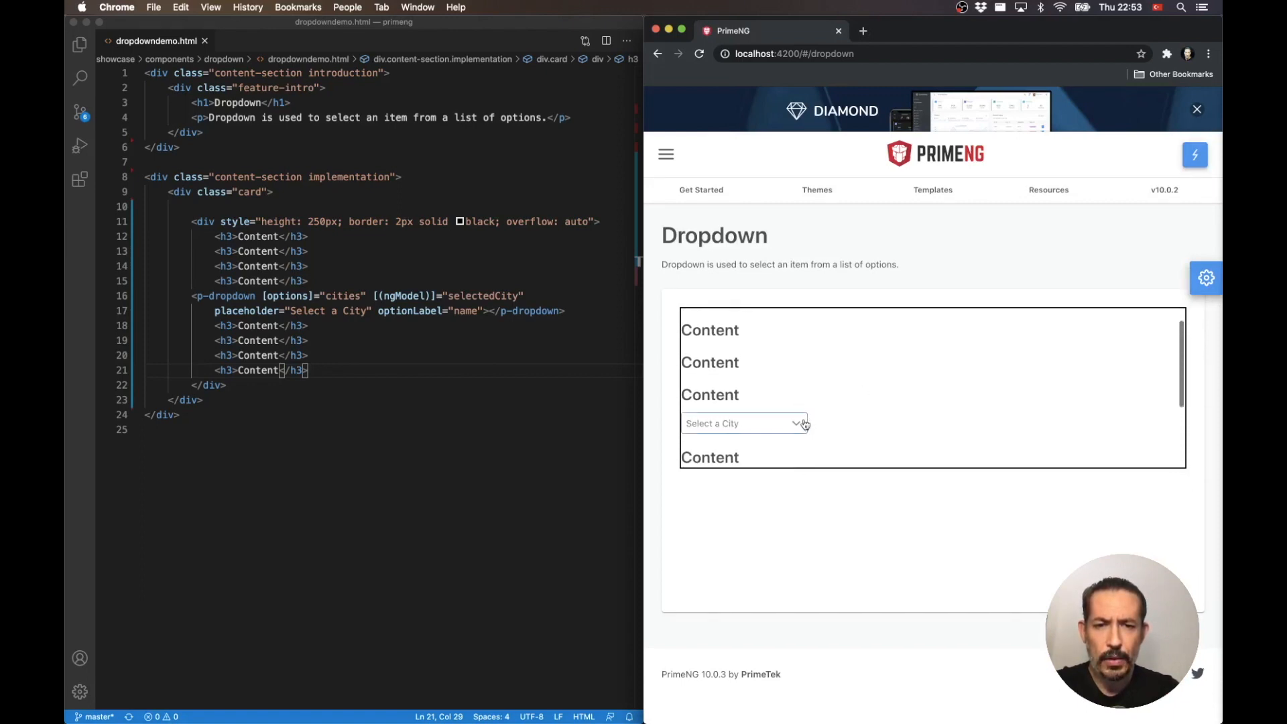
{"action": "left_click", "coordinate": [742, 423]}
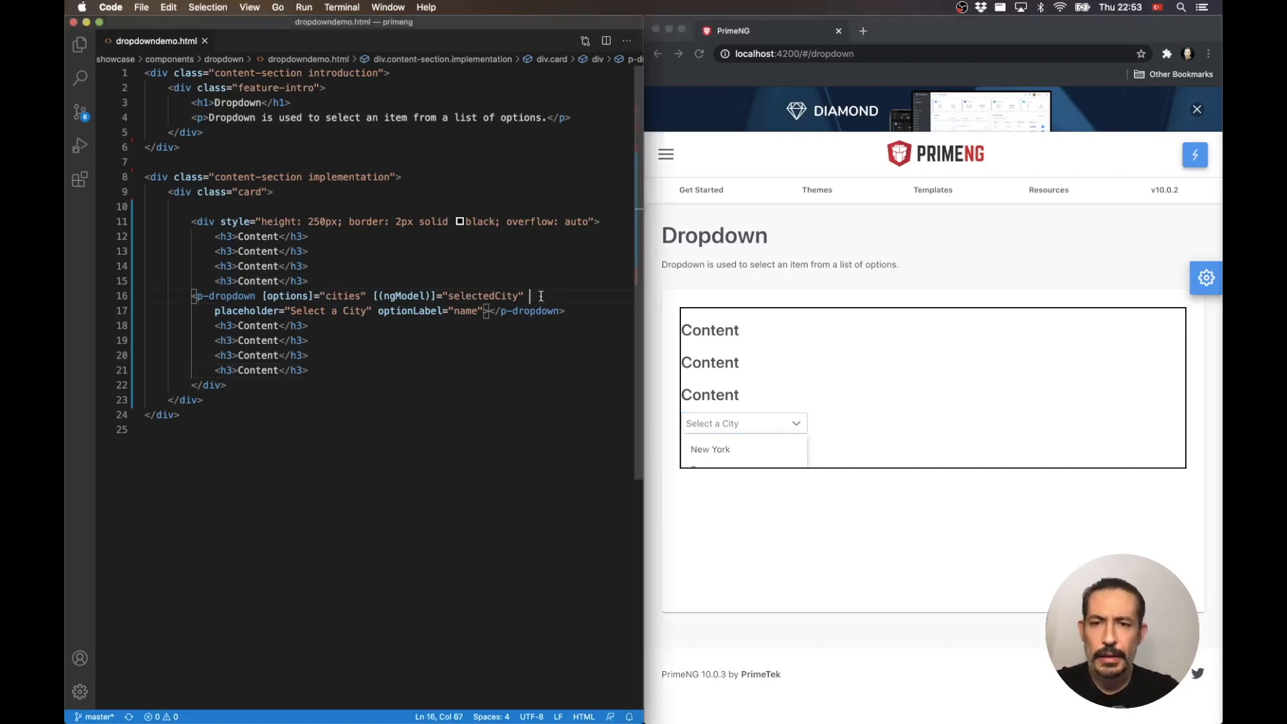
Step: Add appendTo="body" to the p-dropdown tag
{"action": "type", "text": "append"}
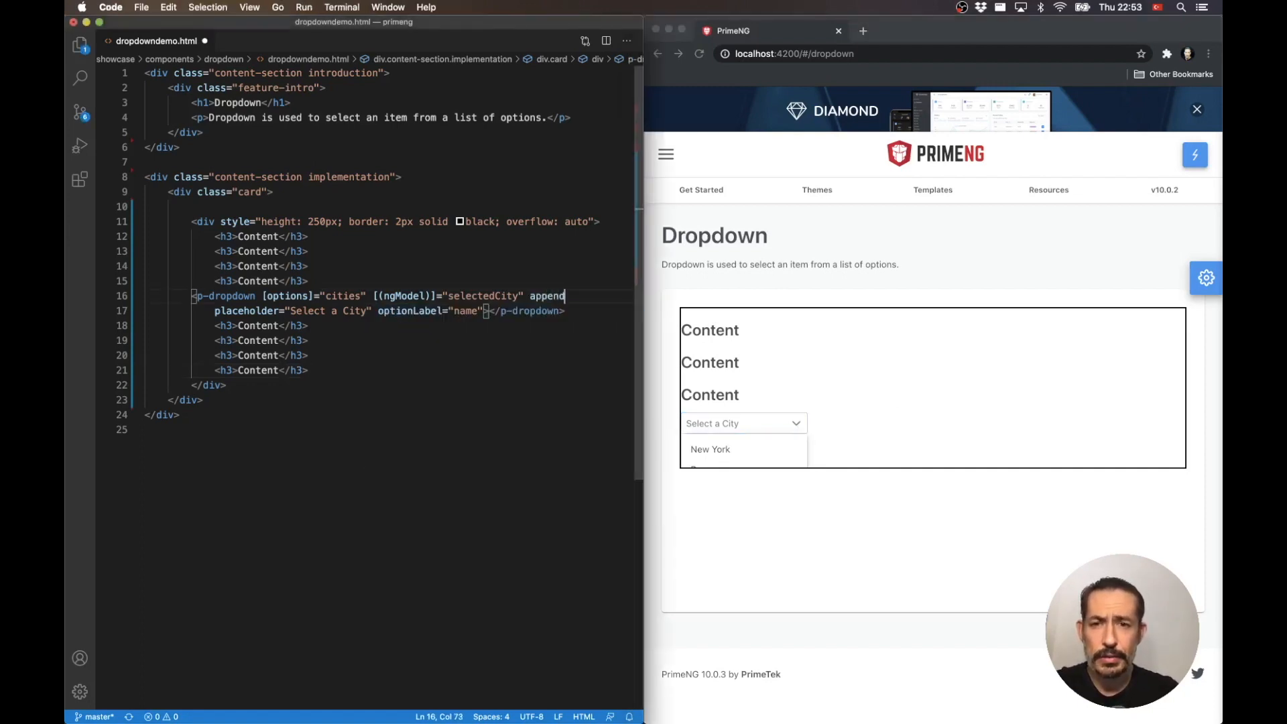
{"action": "type", "text": "To=\"body\""}
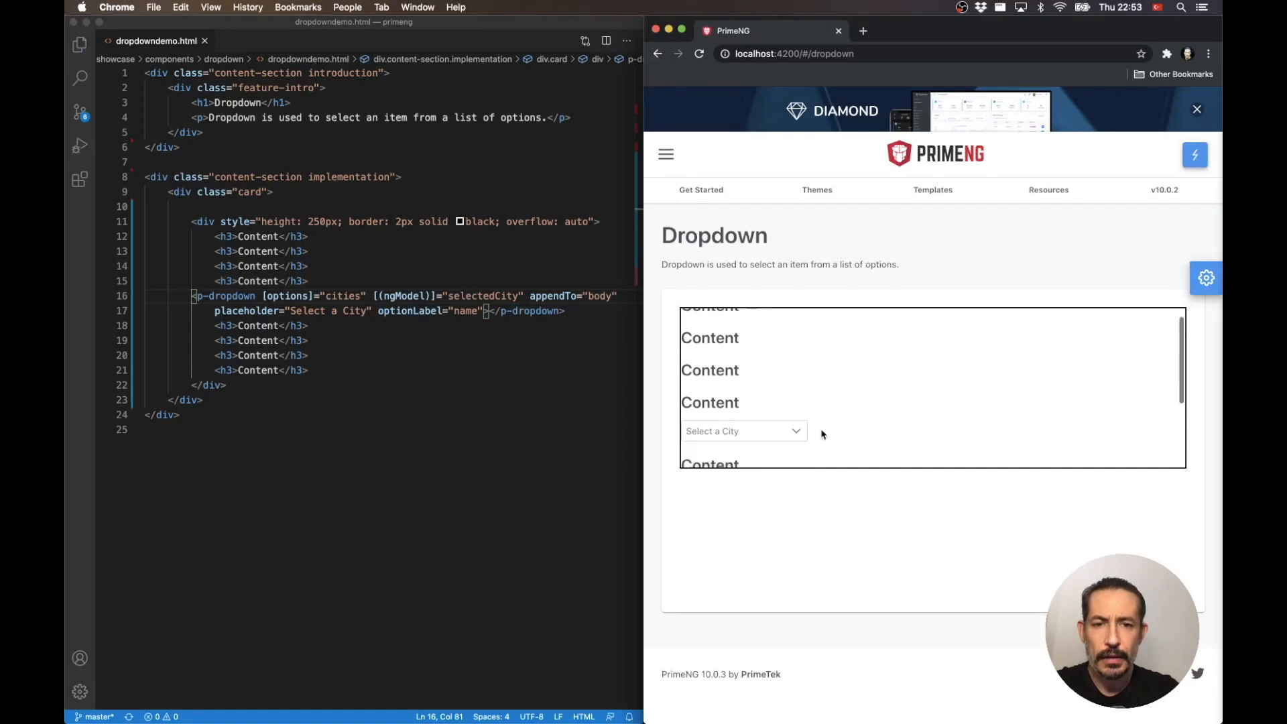
Step: Open the dropdown in Chrome and scroll the div to confirm the list escapes the box
{"action": "left_click", "coordinate": [740, 430]}
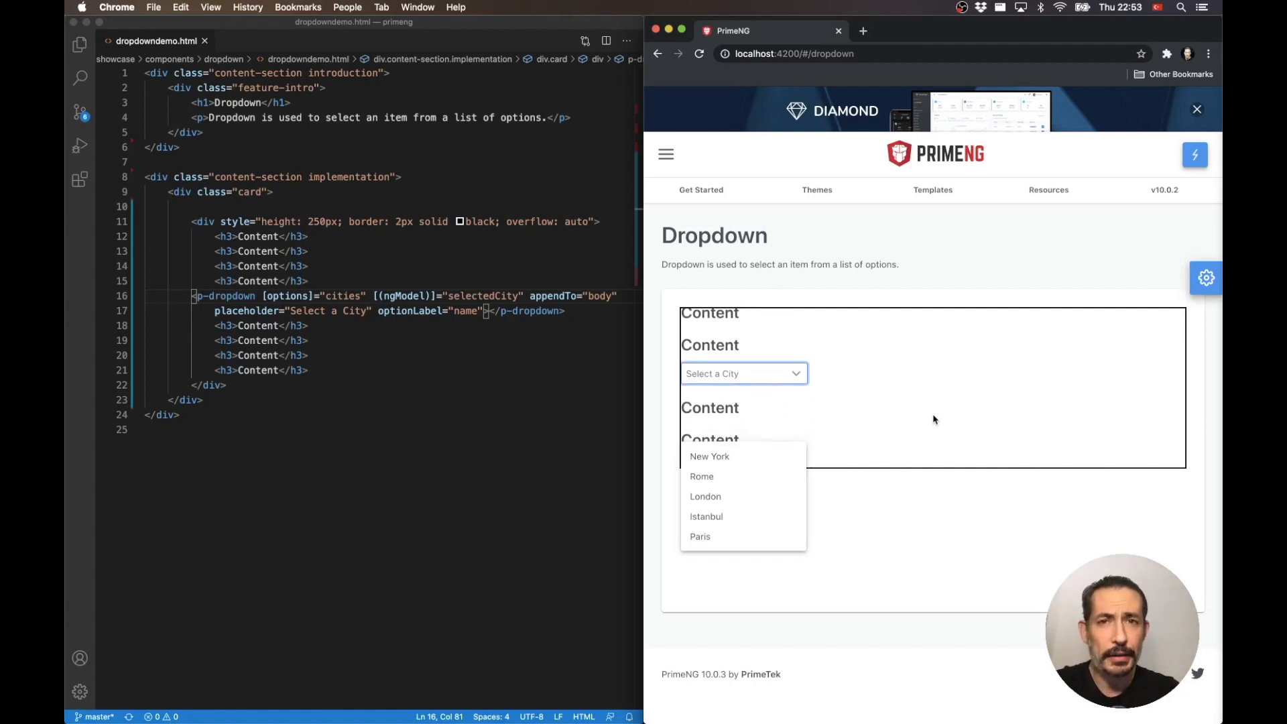
{"action": "scroll", "scroll_direction": "down", "scroll_amount": 3}
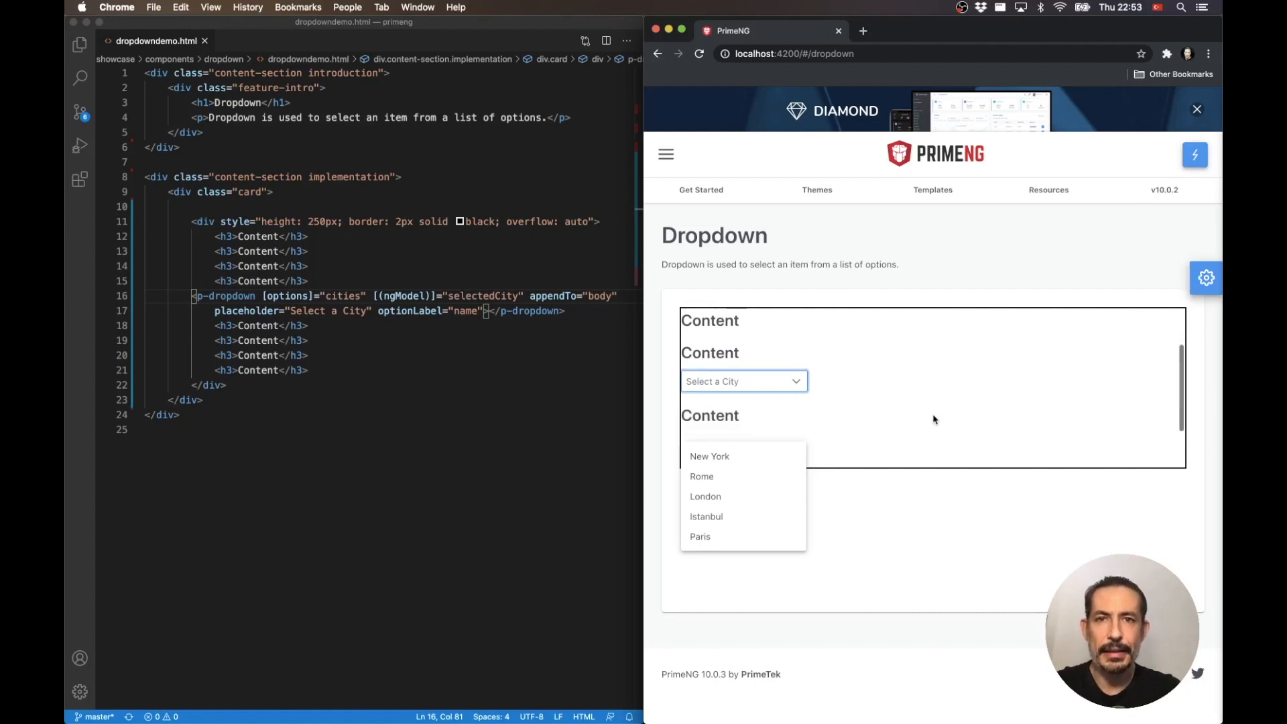
{"action": "left_click", "coordinate": [743, 381]}
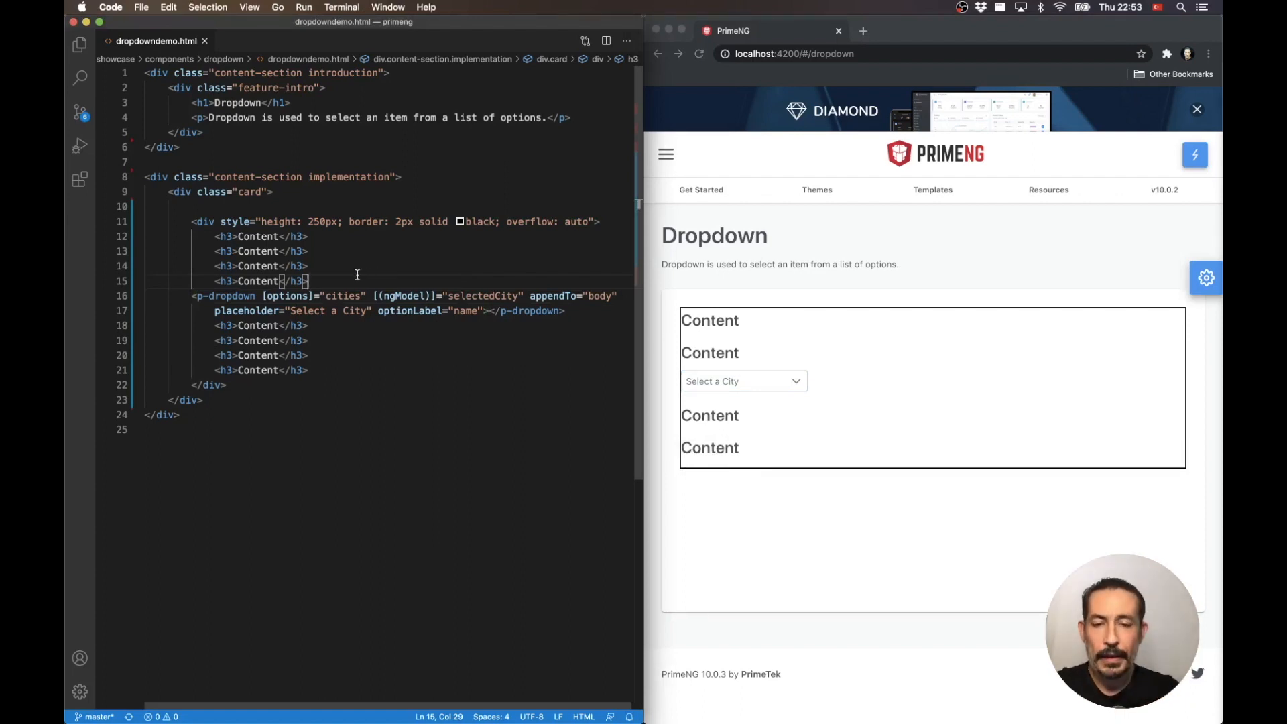
Step: Open tablescrolldemo.html via the Cmd+P file picker
{"action": "type", "text": "table"}
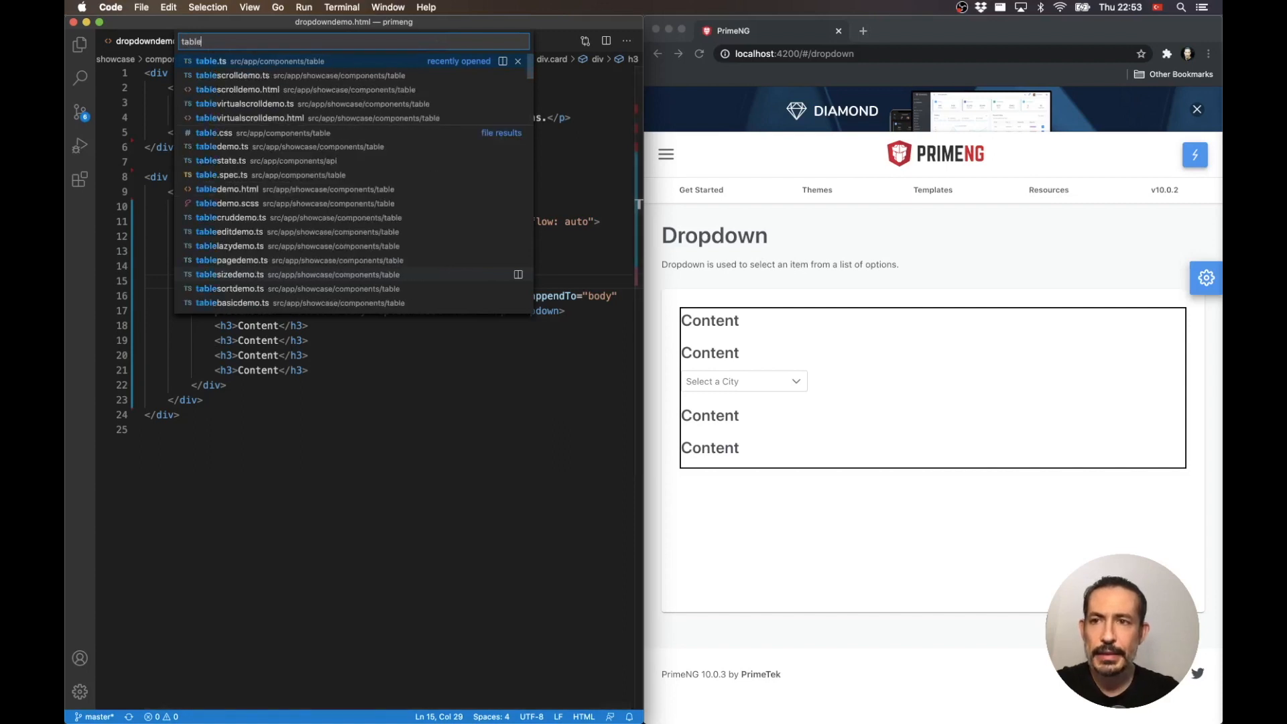
{"action": "left_click", "coordinate": [239, 75]}
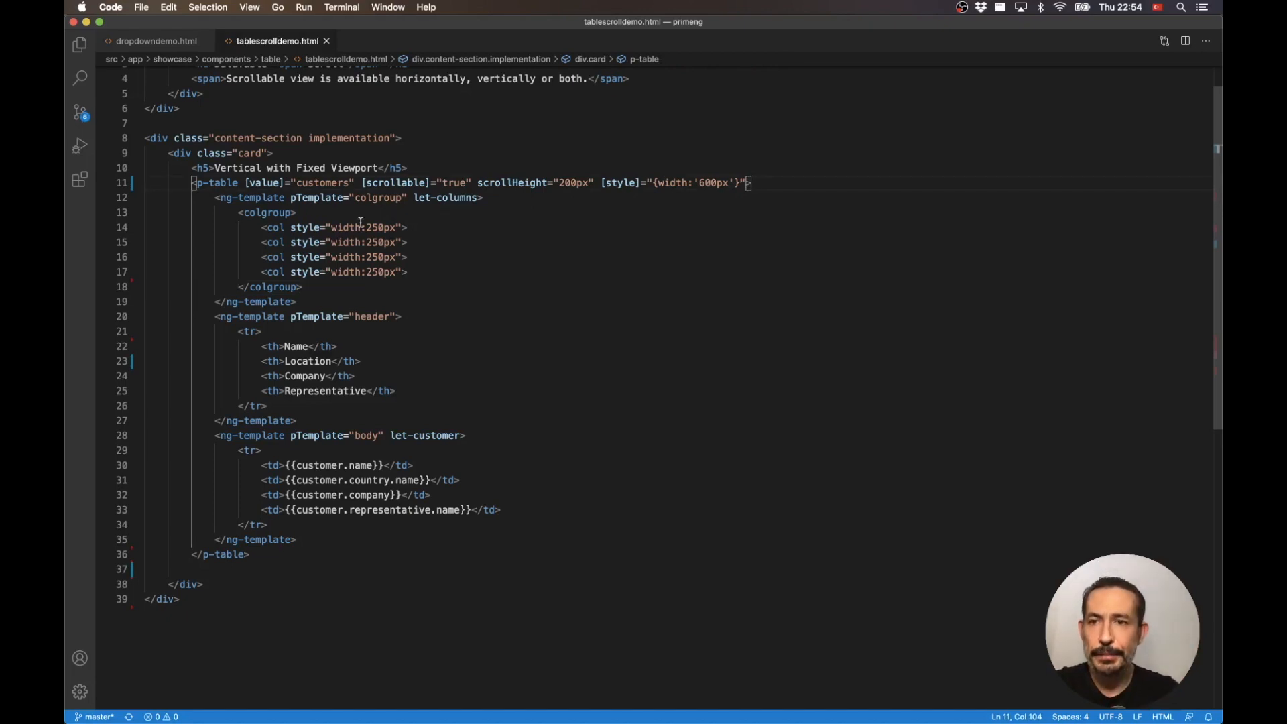
{"action": "mouse_move", "coordinate": [419, 370]}
{"action": "type", "text": "tables"}
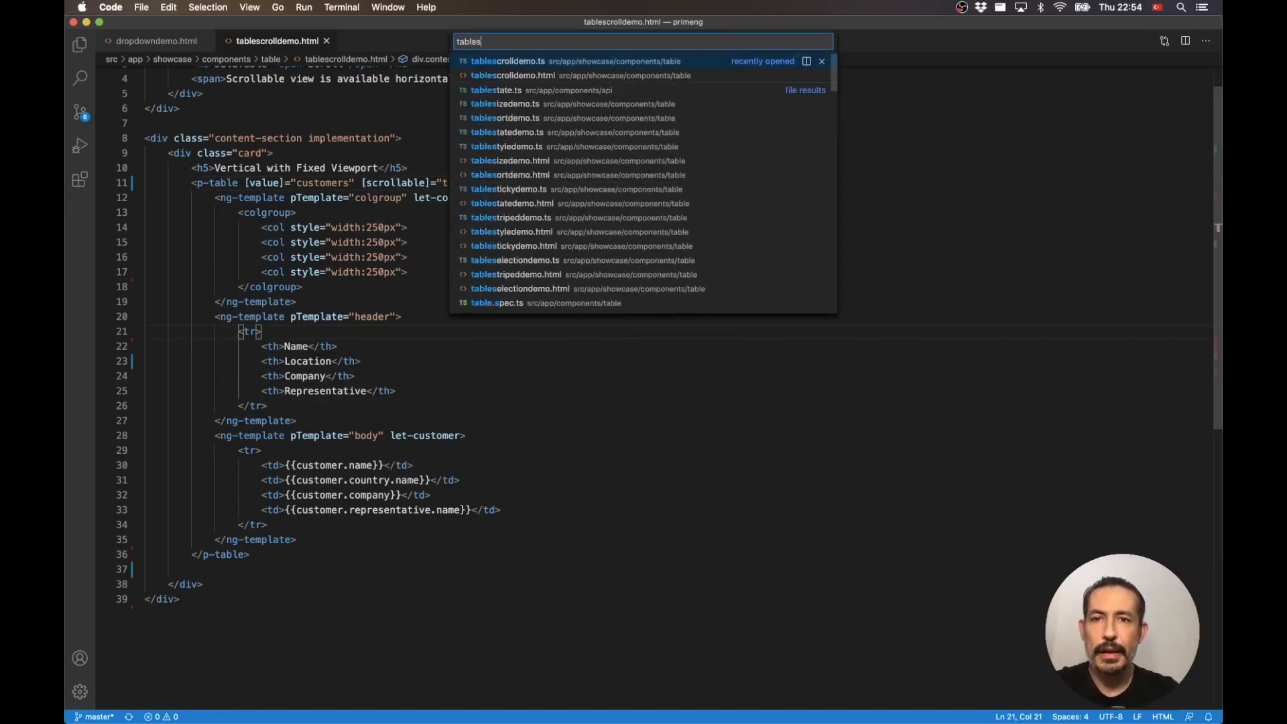
Step: Open tablescrolldemo.ts and view the DataTable Scroll page in Chrome
{"action": "left_click", "coordinate": [507, 61]}
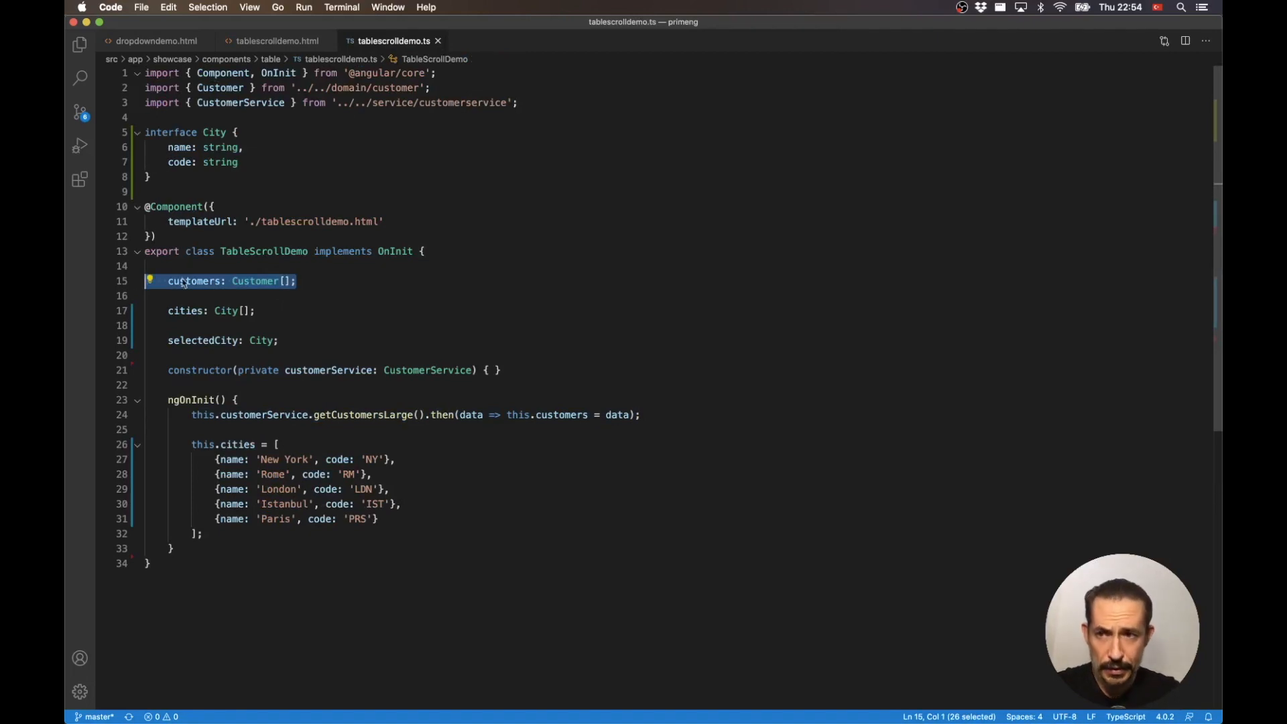
{"action": "left_click", "coordinate": [205, 310]}
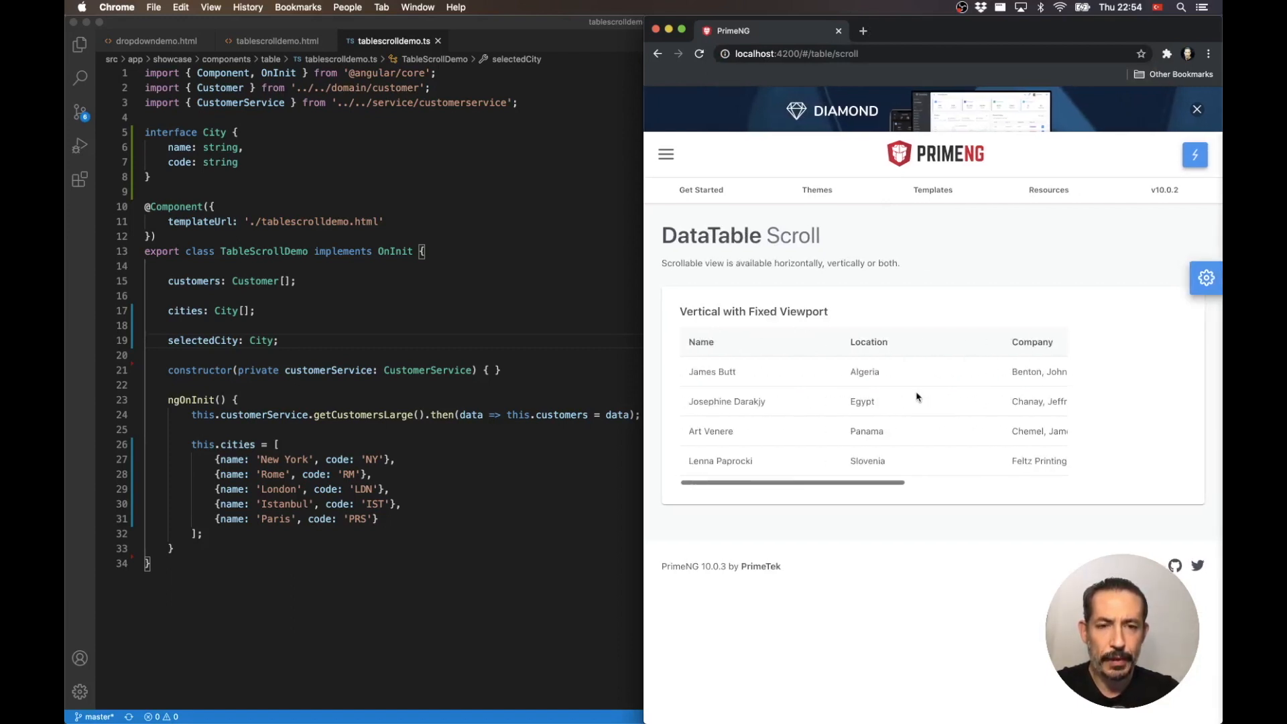
{"action": "scroll", "scroll_direction": "down", "scroll_amount": 3}
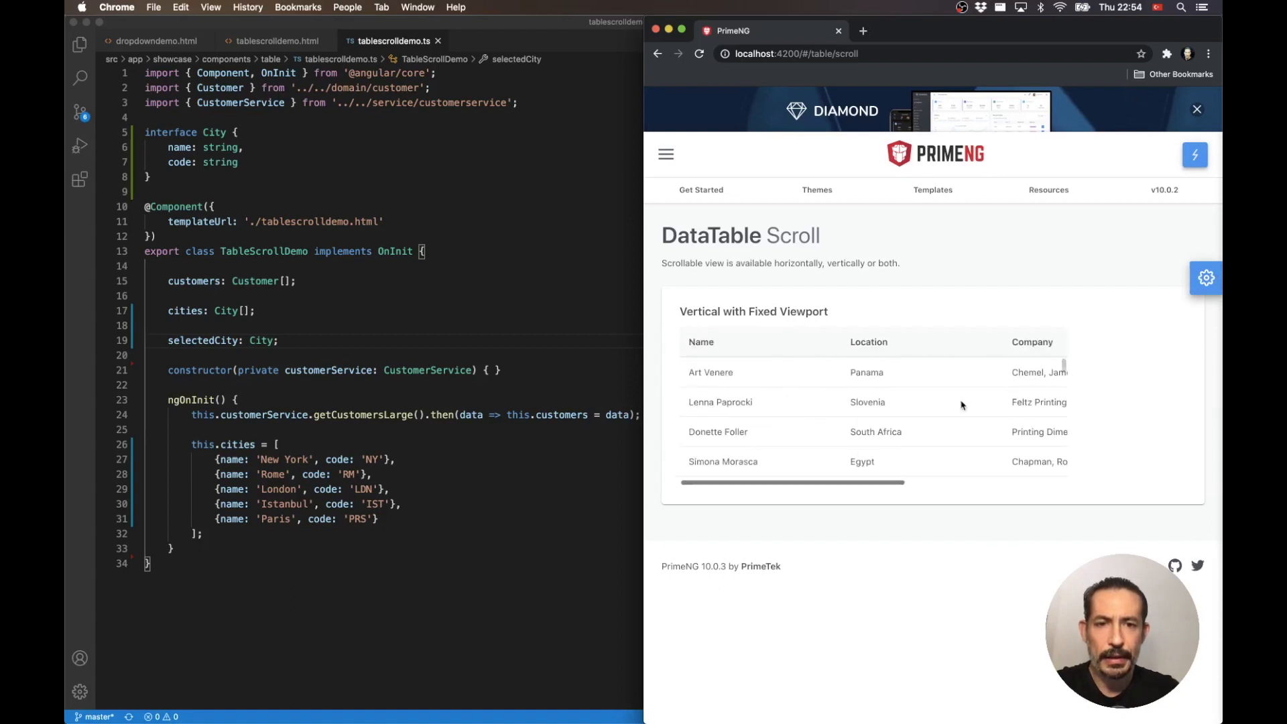
Step: Copy the p-dropdown from dropdowndemo.html into the Location header th of tablescrolldemo.html
{"action": "scroll", "scroll_direction": "up", "scroll_amount": 3}
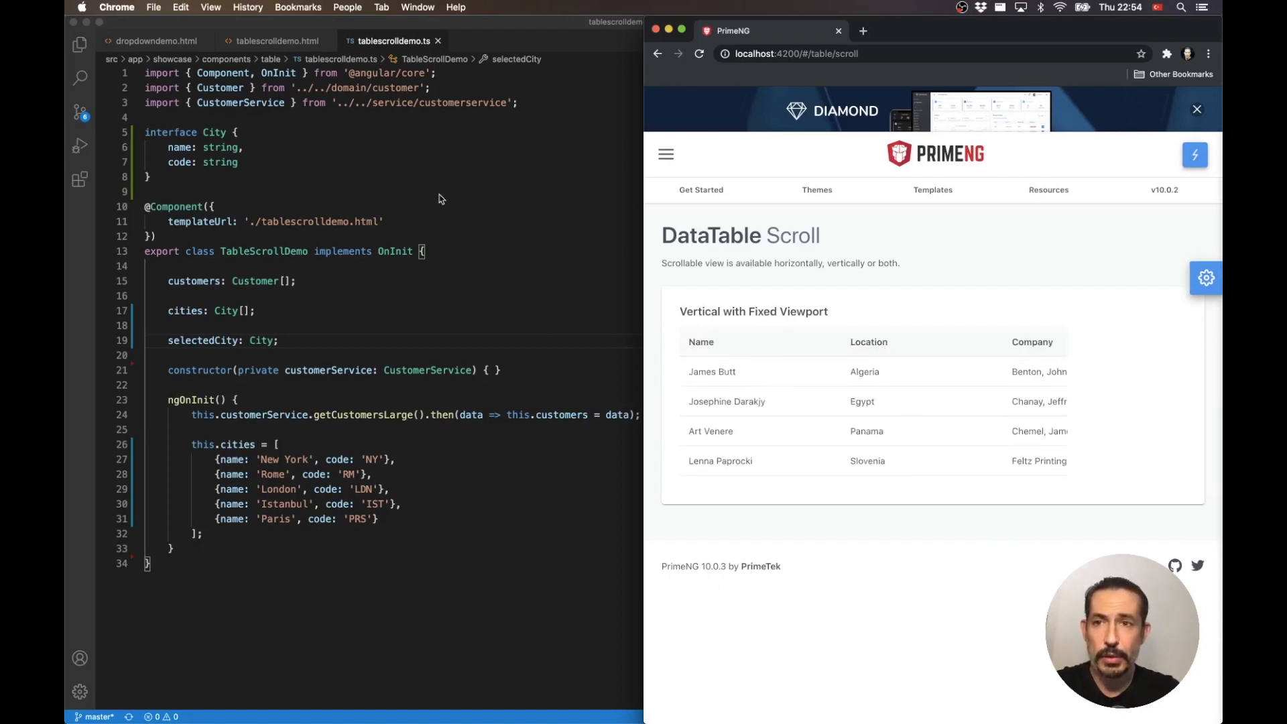
{"action": "left_click", "coordinate": [276, 40]}
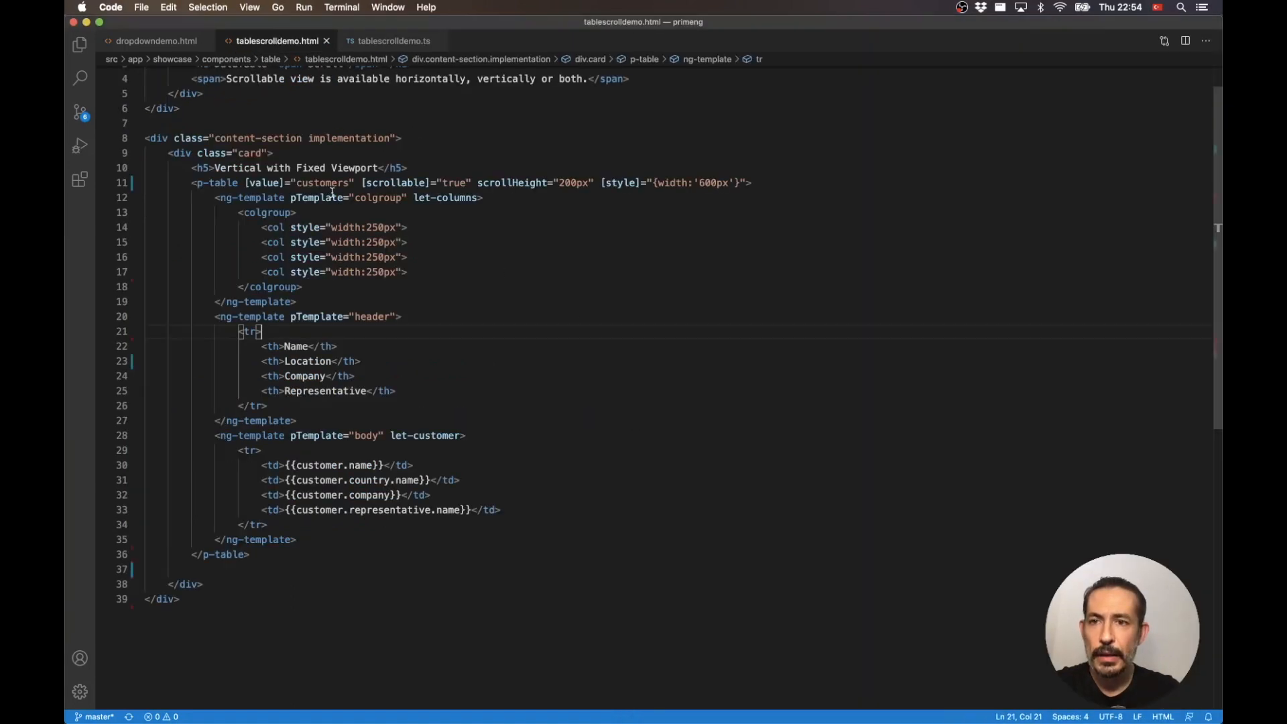
{"action": "left_click", "coordinate": [155, 40]}
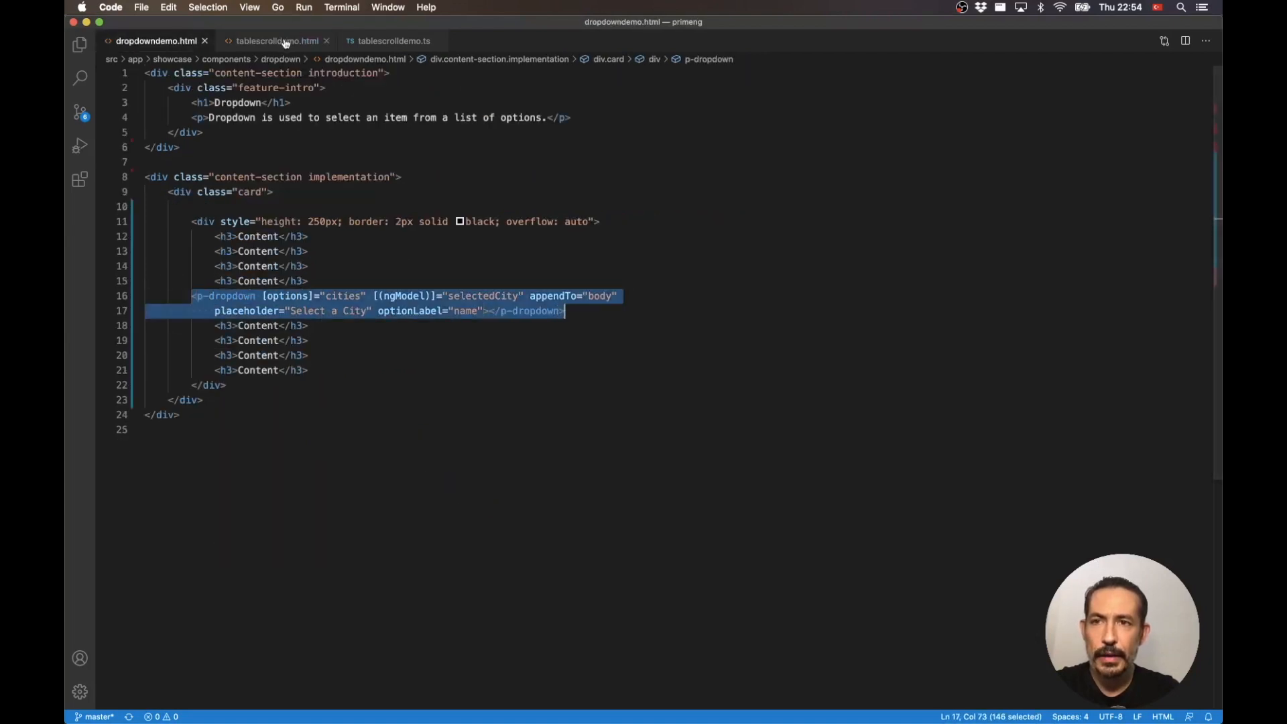
{"action": "left_click", "coordinate": [276, 42]}
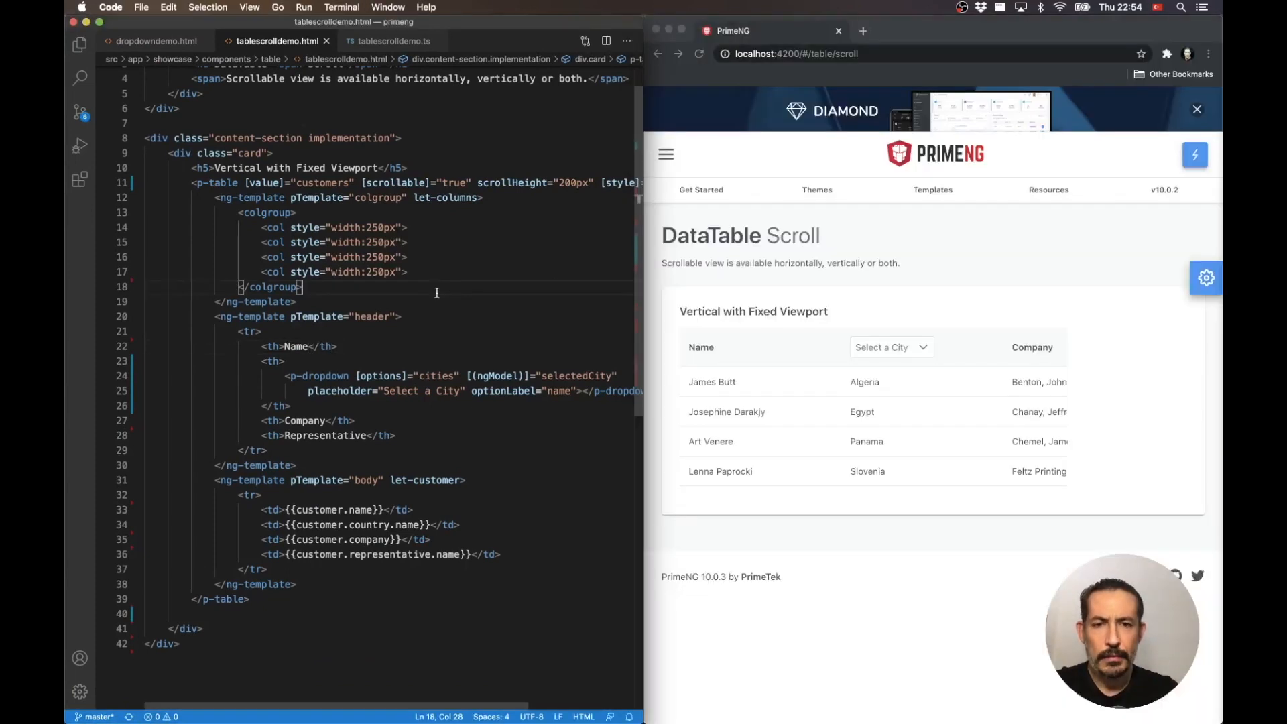
{"action": "left_click", "coordinate": [891, 346]}
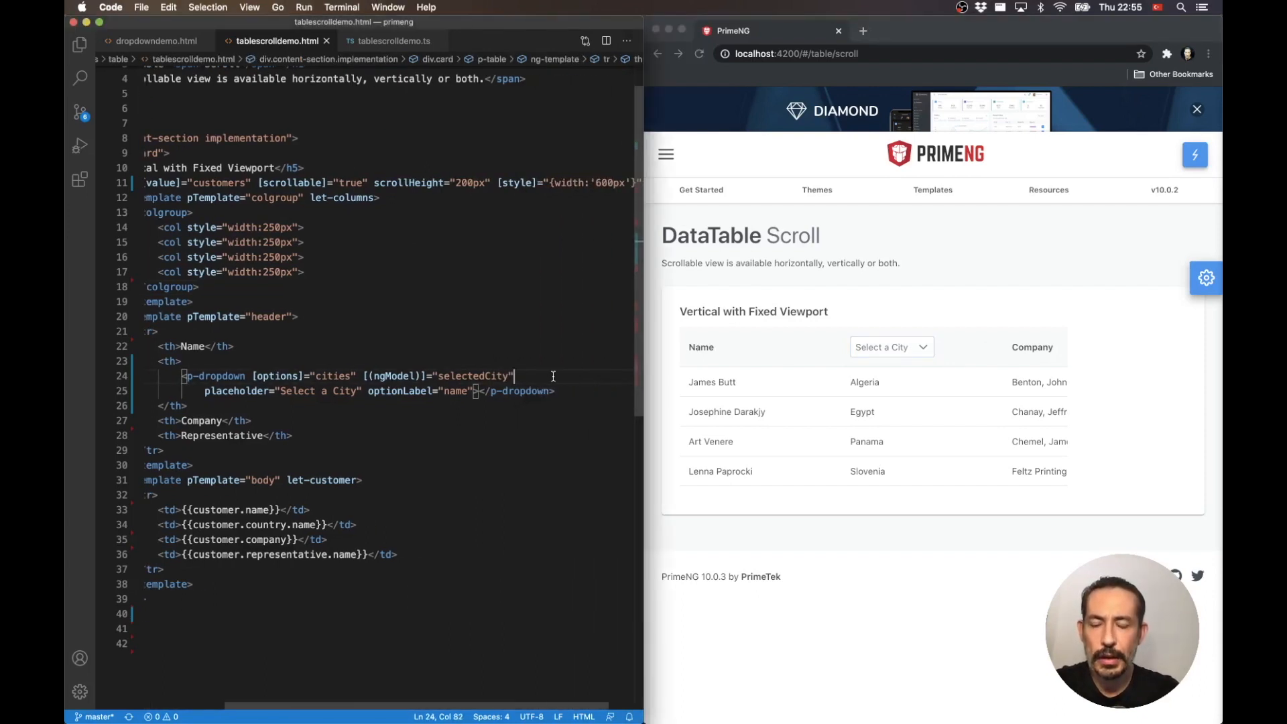
Step: Add appendTo="body" to the header p-dropdown and save
{"action": "type", "text": "appendTo"}
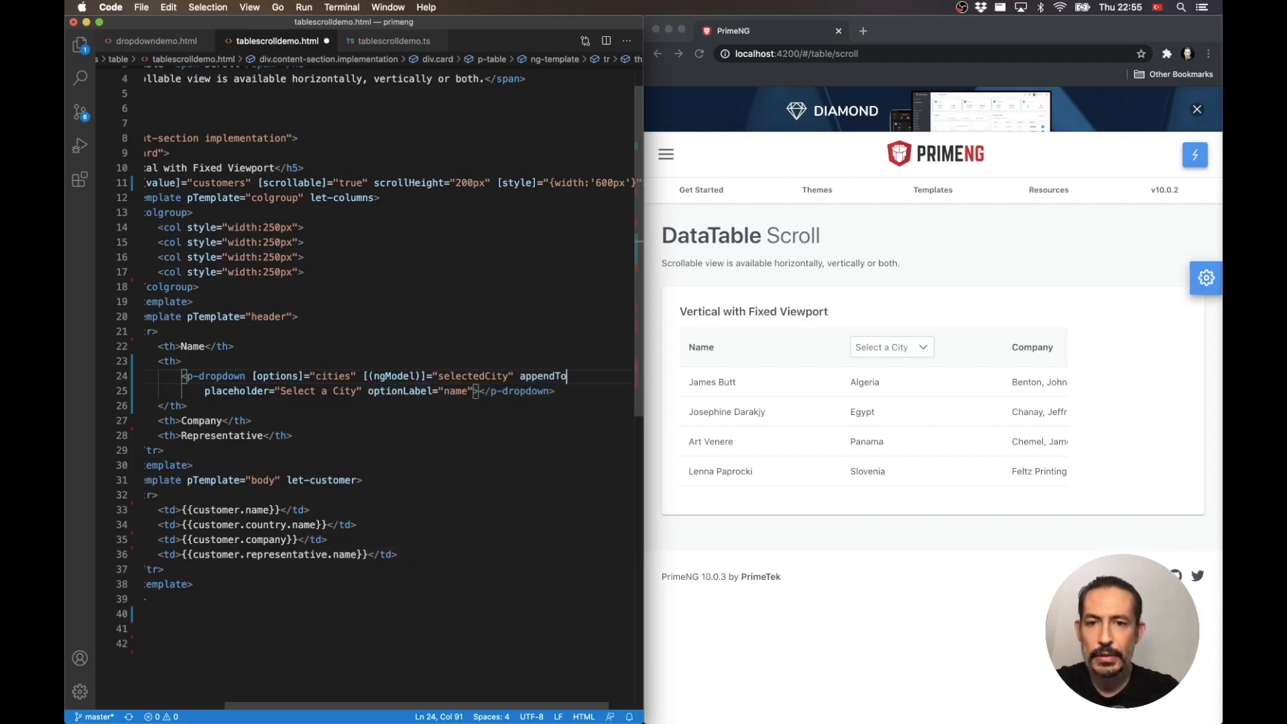
{"action": "type", "text": "=\"body\""}
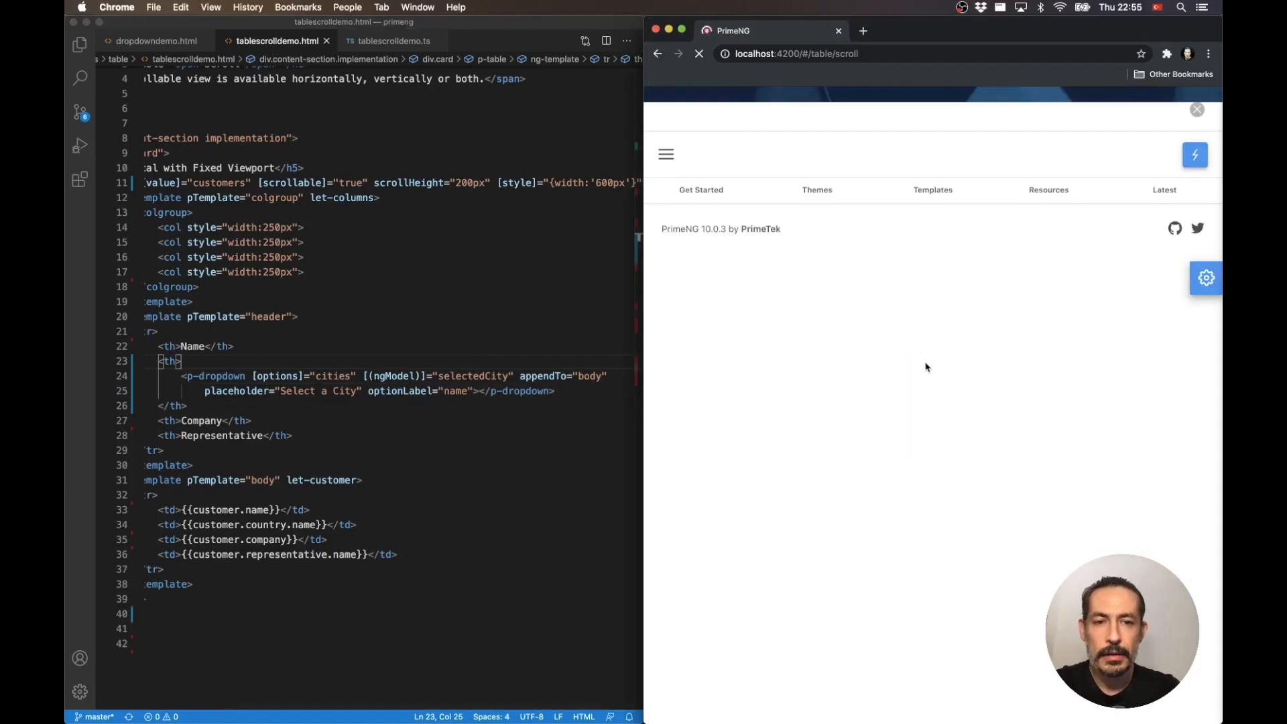
Step: Open the header city dropdown in Chrome and scroll the table sideways under it
{"action": "left_click", "coordinate": [890, 346]}
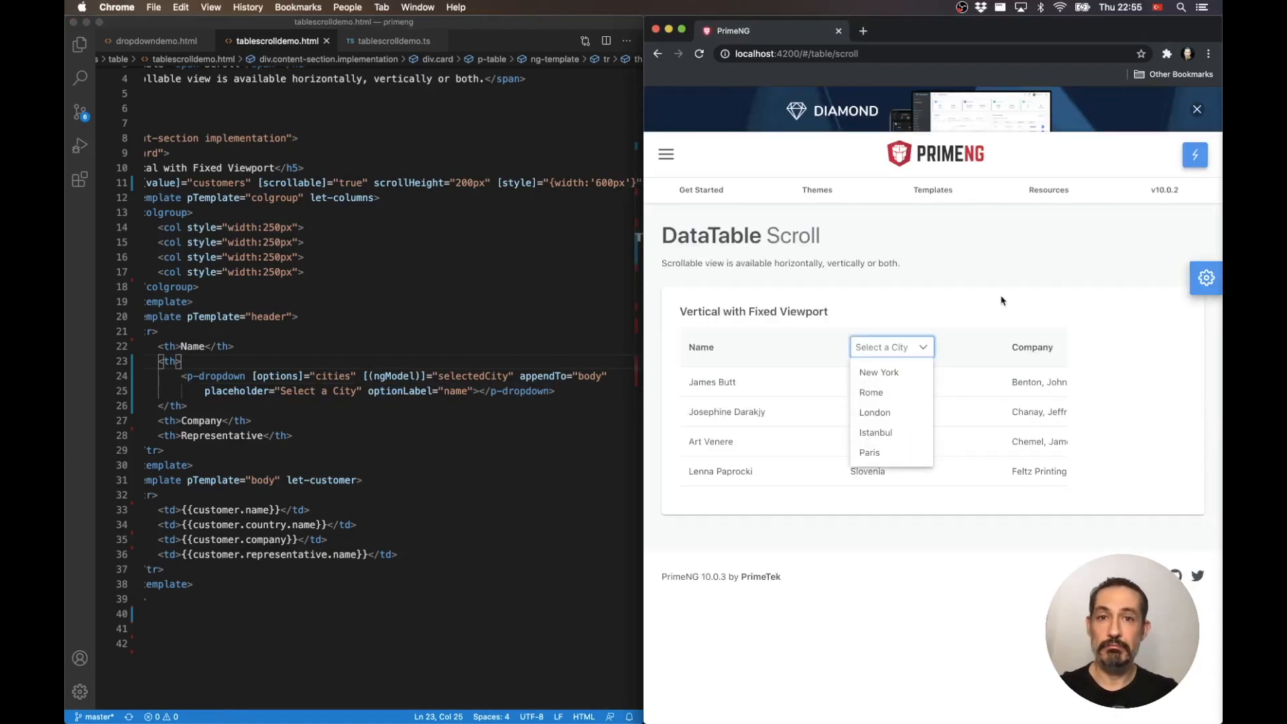
{"action": "mouse_move", "coordinate": [972, 354]}
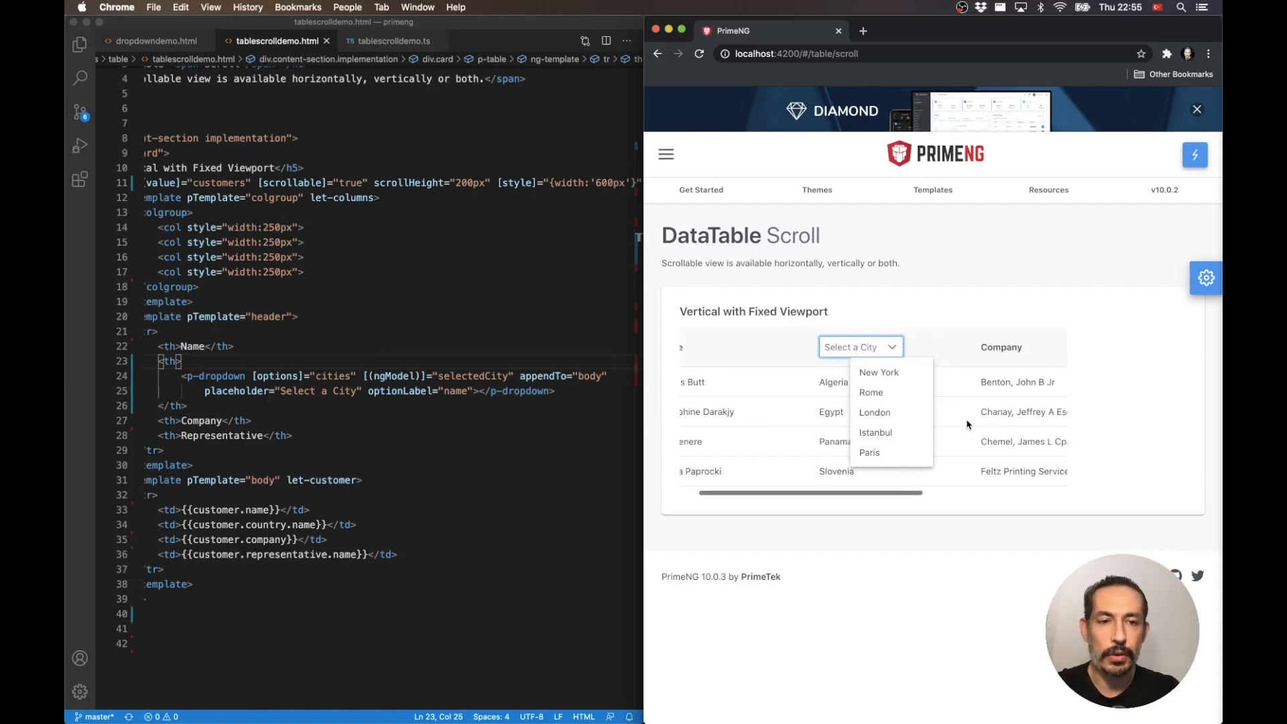
{"action": "scroll", "scroll_direction": "right", "scroll_amount": 3}
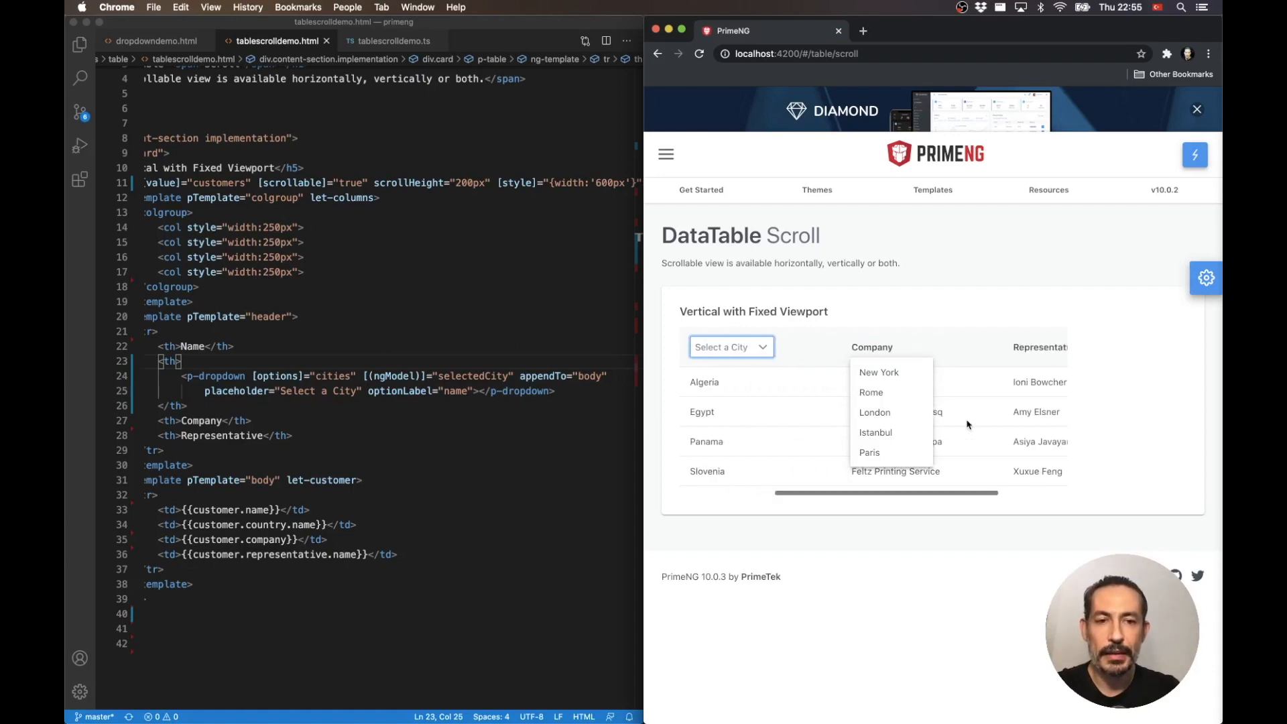
{"action": "scroll", "scroll_direction": "right", "scroll_amount": 3}
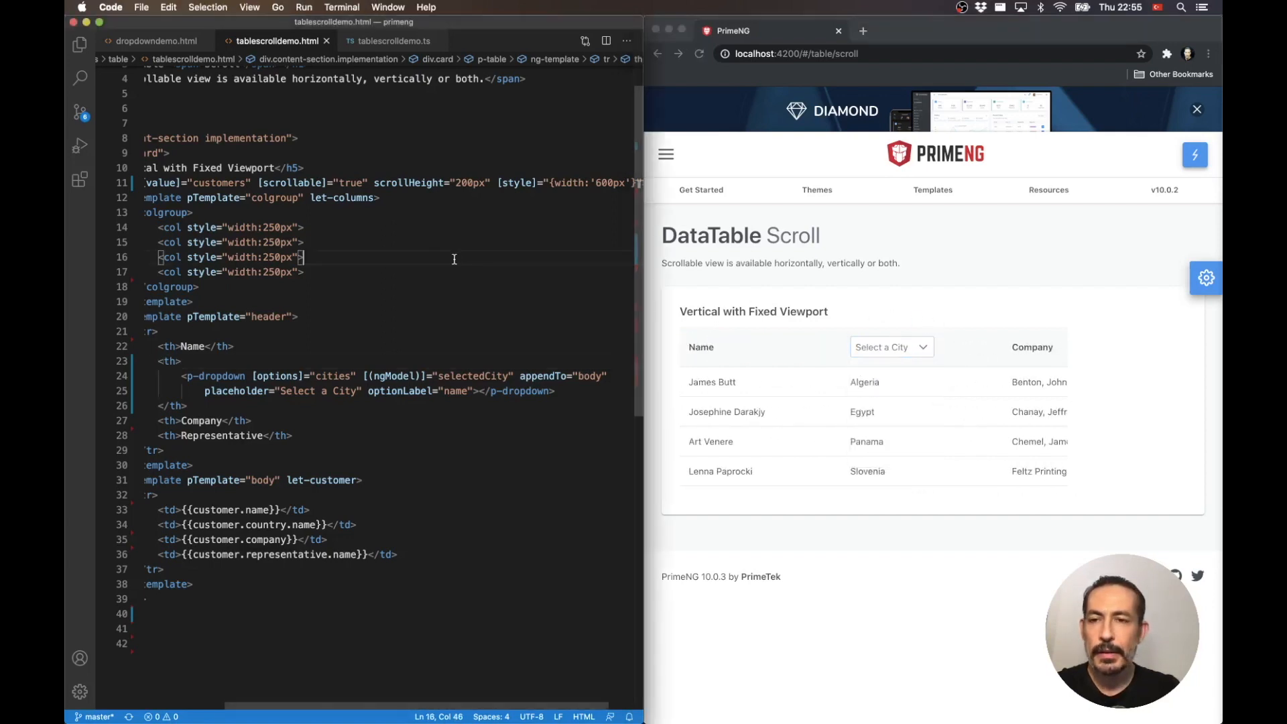
Step: Switch to dropdowndemo.html with localhost:4200/#/dropdown loaded in Chrome
{"action": "left_click", "coordinate": [305, 243]}
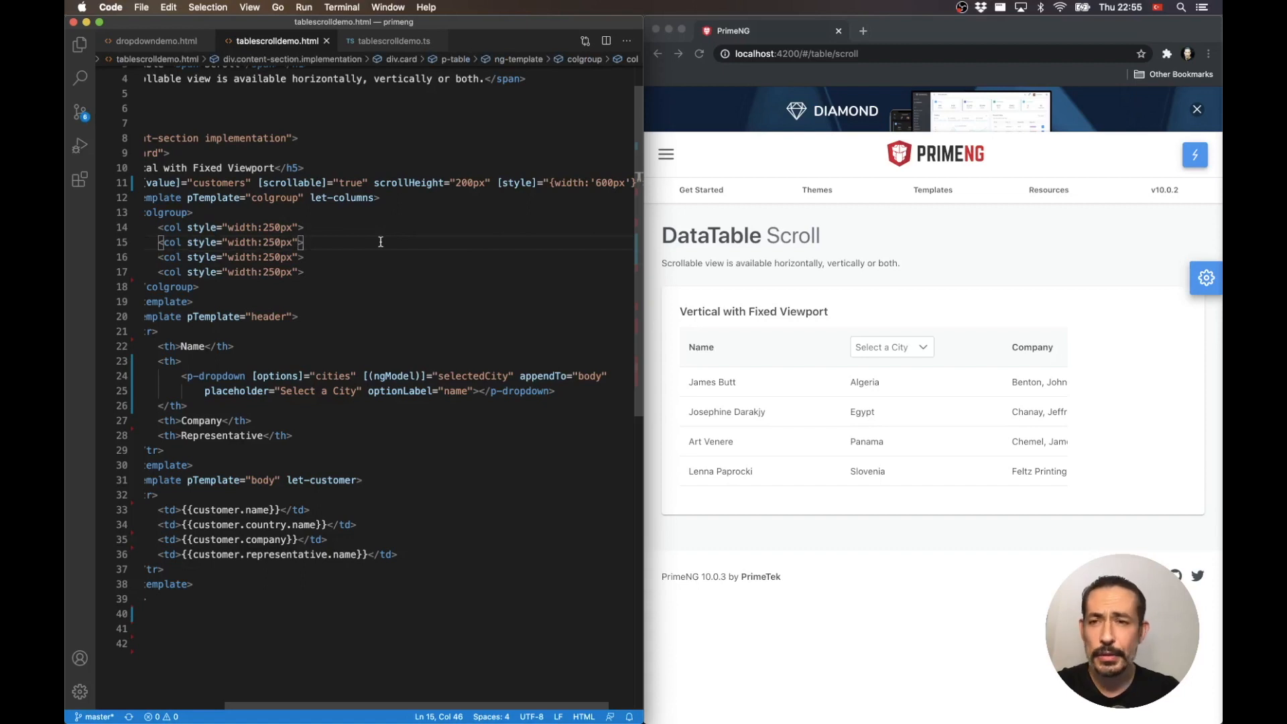
{"action": "left_click", "coordinate": [194, 212]}
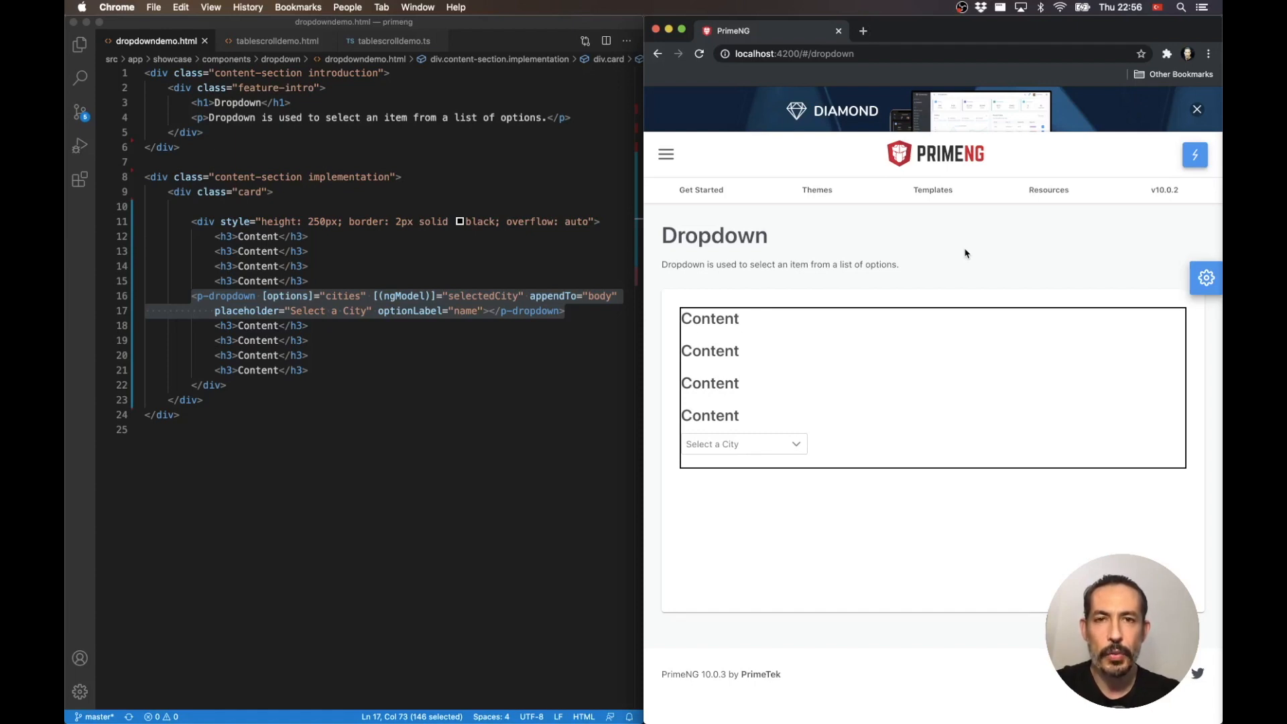
{"action": "mouse_move", "coordinate": [918, 354]}
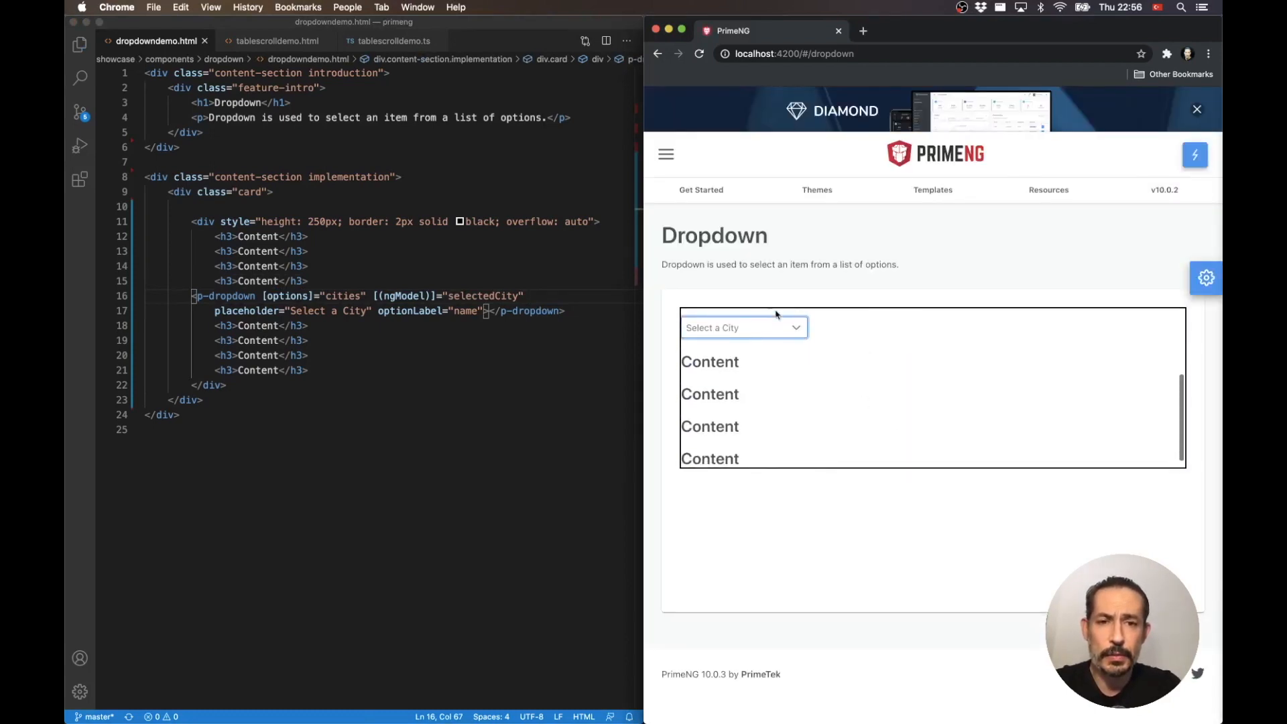
Step: Re-add appendTo="body" after the selectedCity binding and open the dropdown in the scrollable box
{"action": "left_click", "coordinate": [741, 327]}
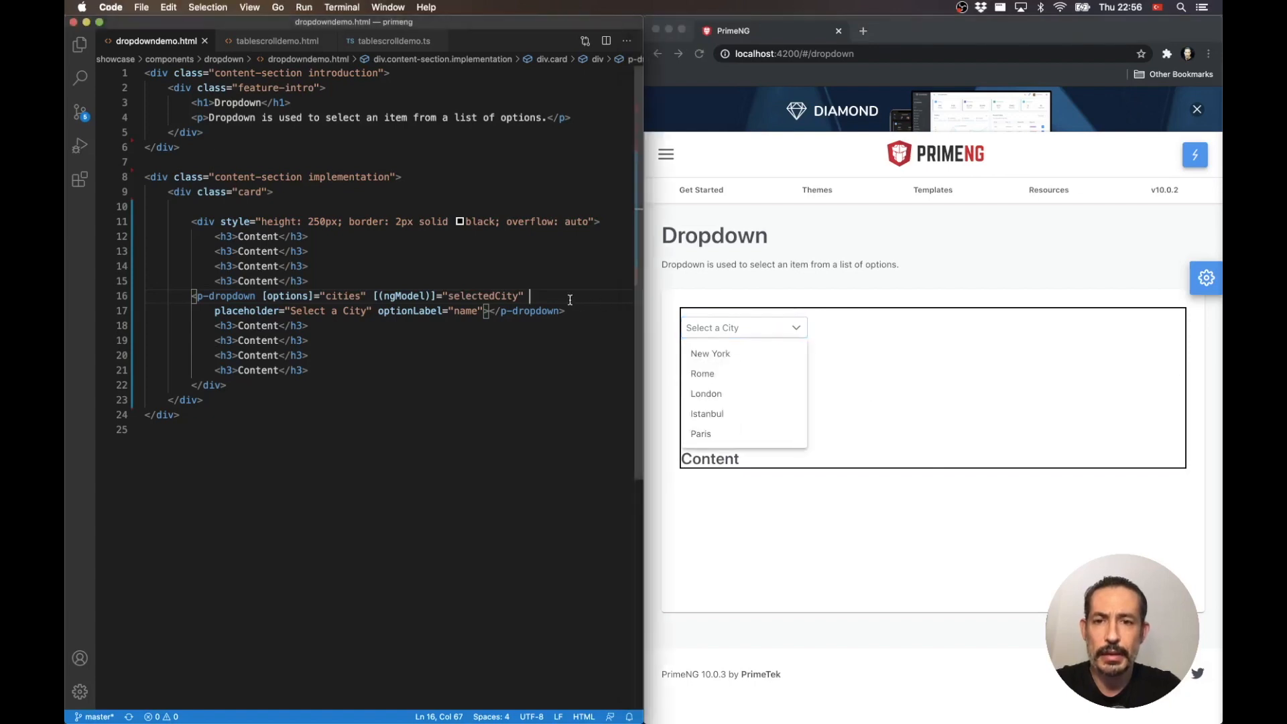
{"action": "type", "text": "appendTo=\"body\""}
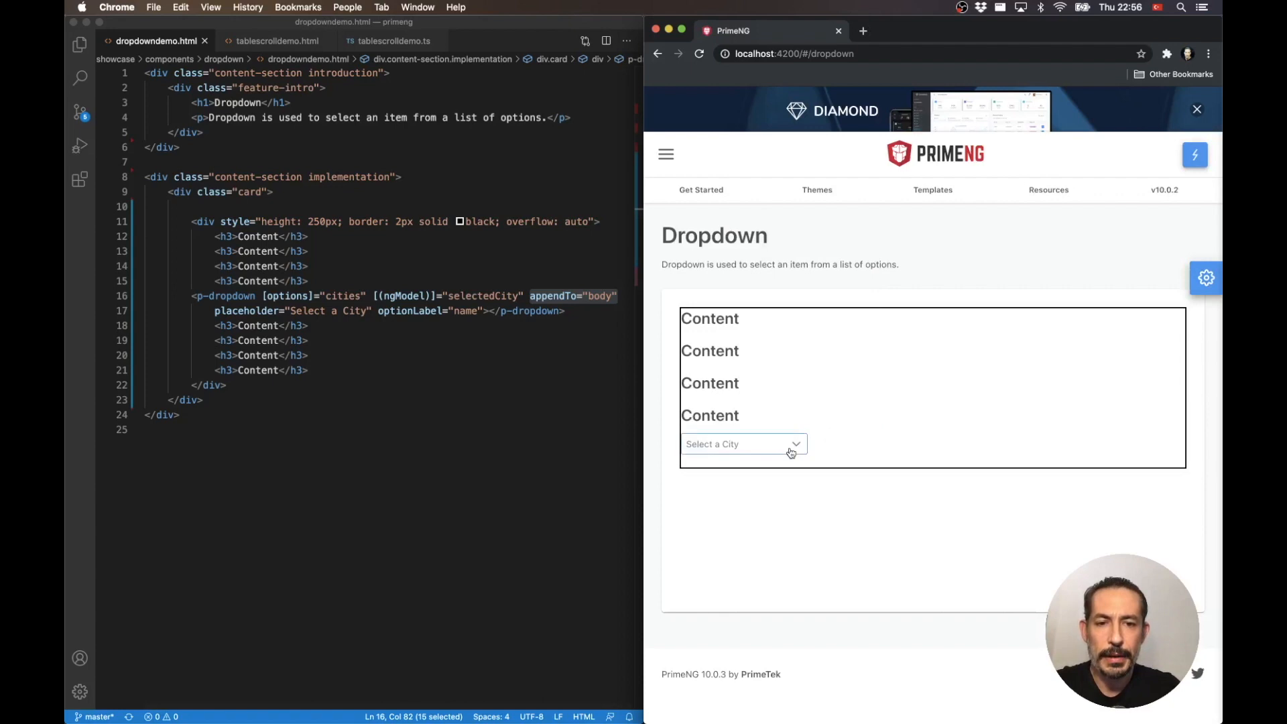
{"action": "left_click", "coordinate": [738, 444]}
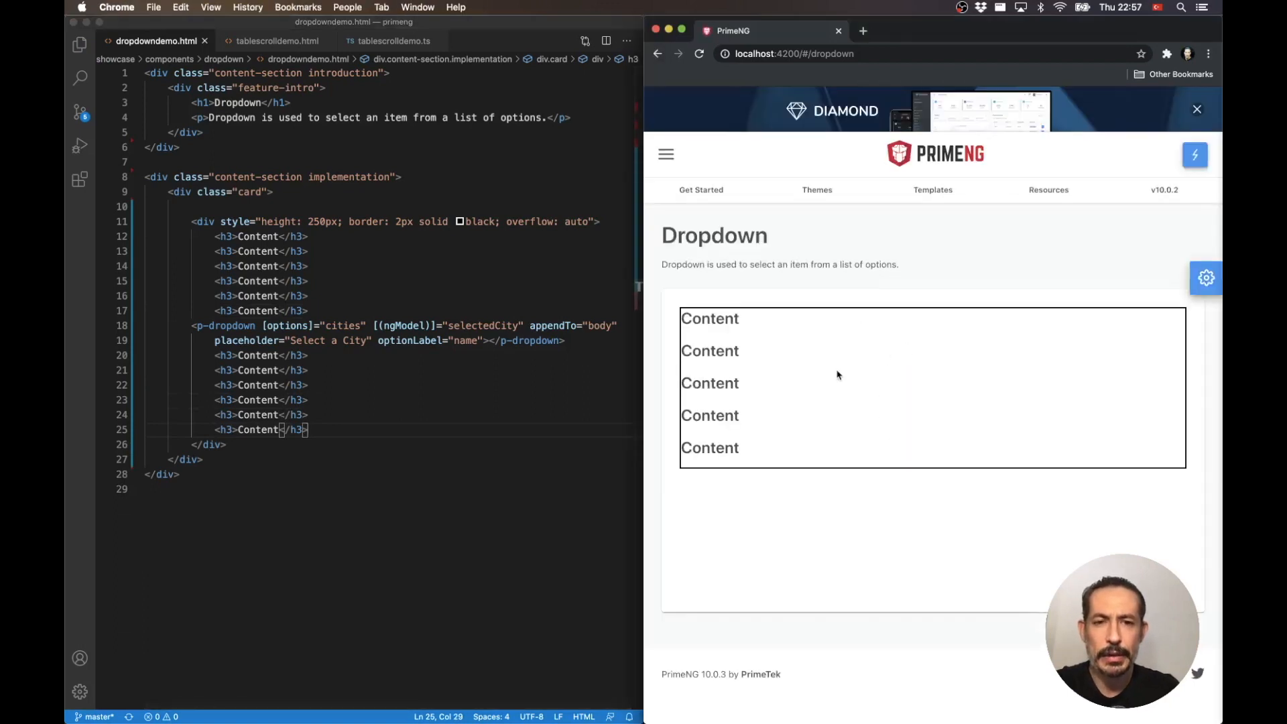
{"action": "scroll", "scroll_direction": "down", "scroll_amount": 3}
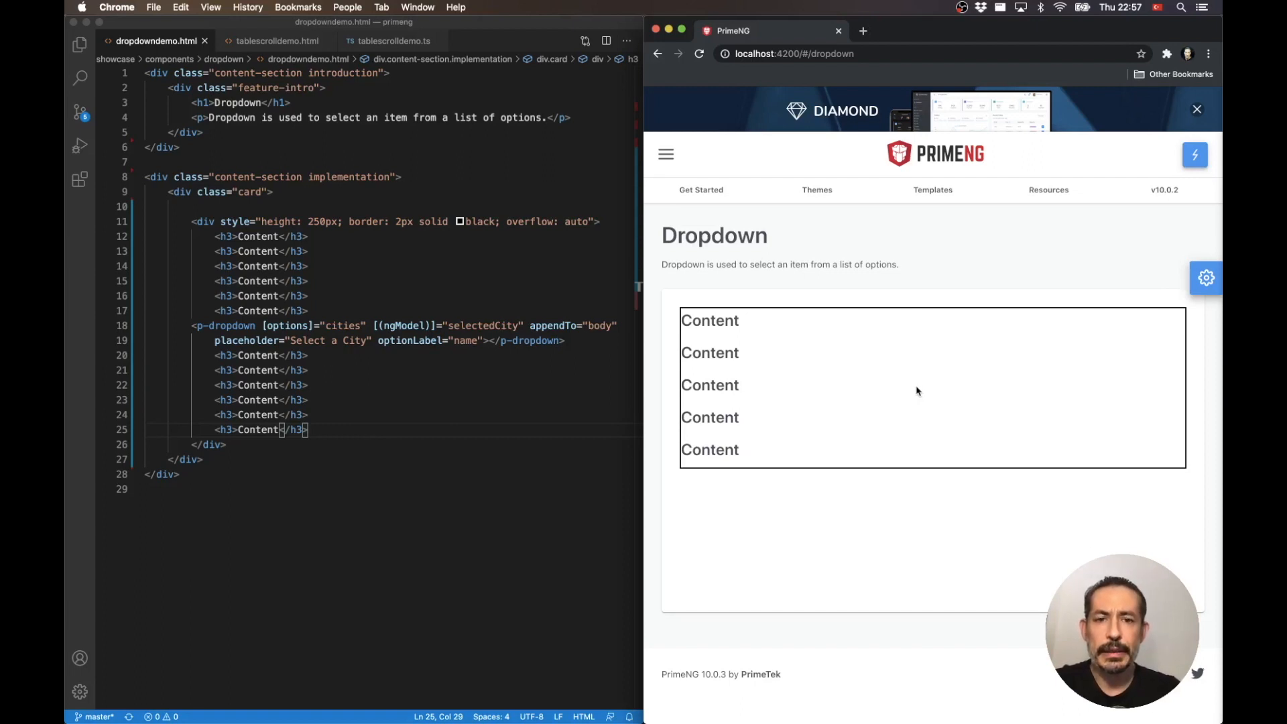
{"action": "left_click", "coordinate": [738, 395]}
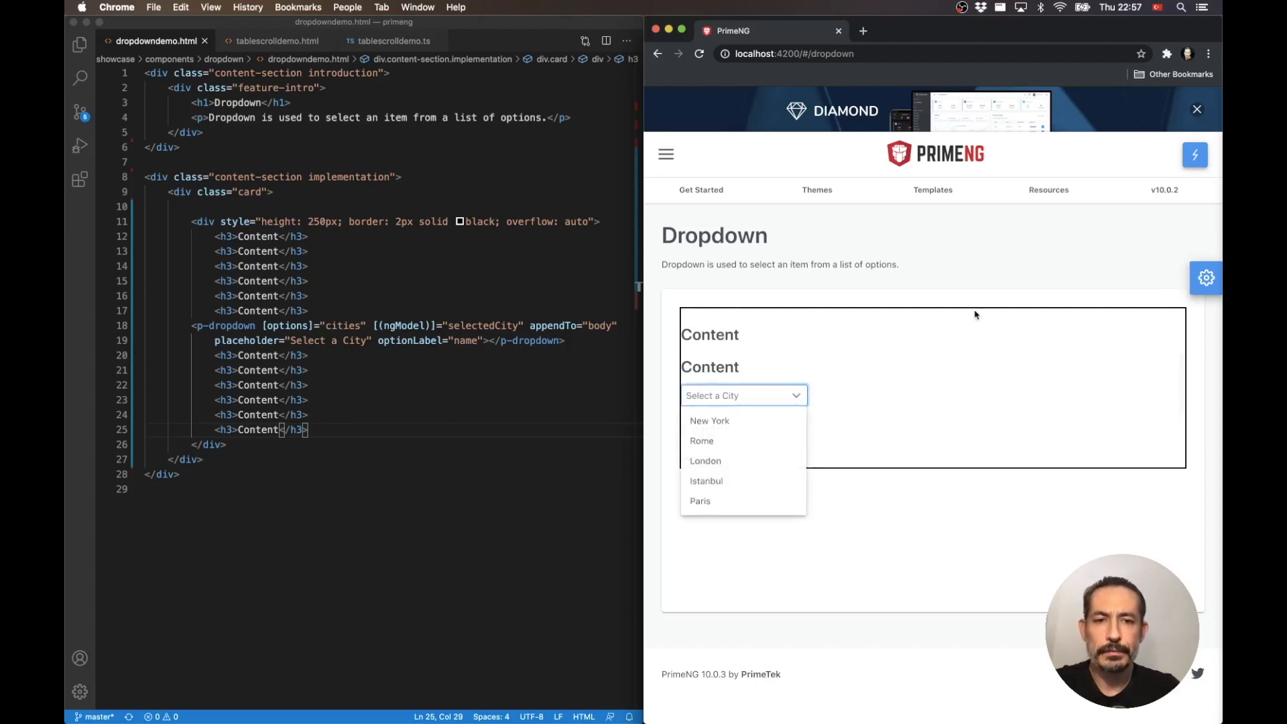
{"action": "mouse_move", "coordinate": [1043, 265]}
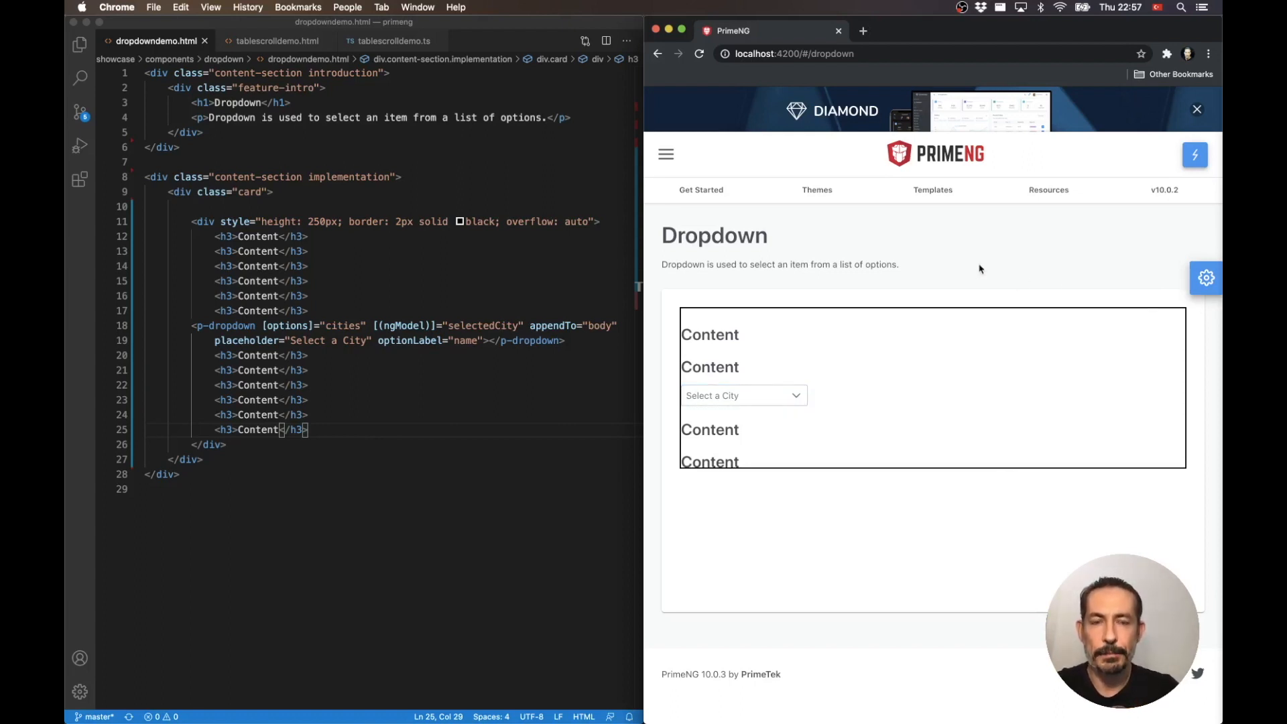
{"action": "left_click", "coordinate": [793, 54]}
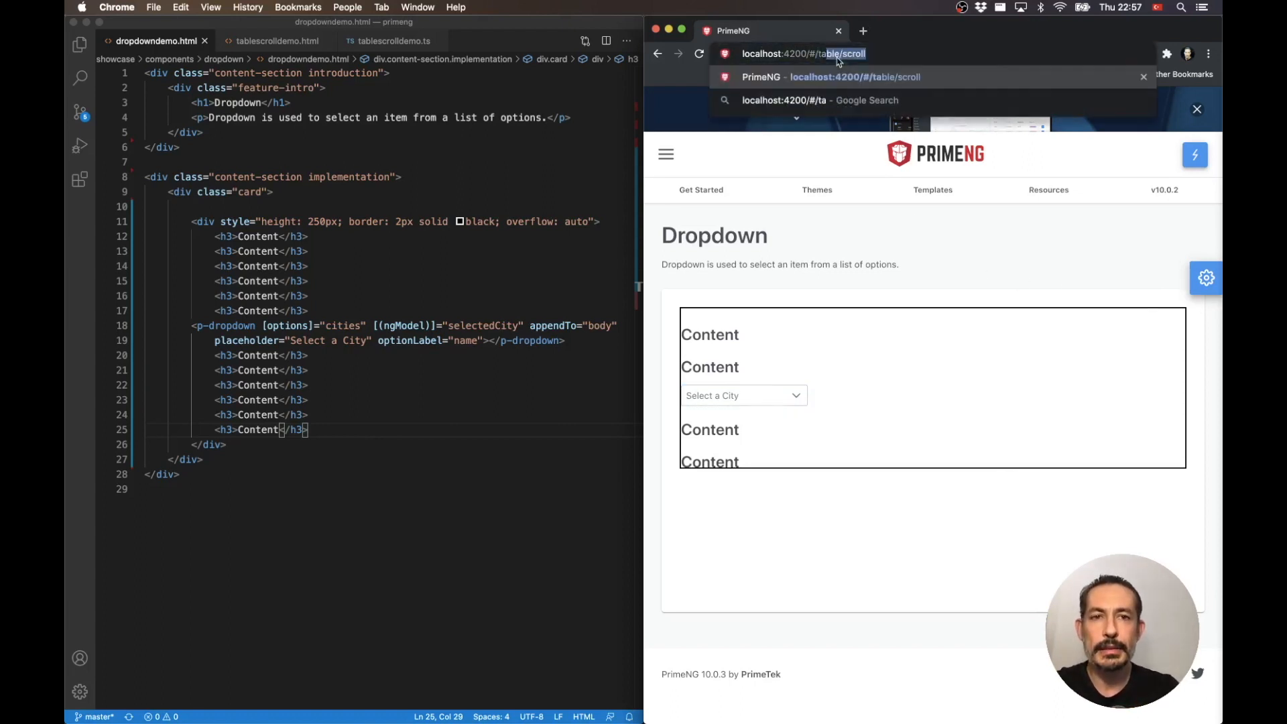
Step: Load localhost:4200/#/table/scroll and switch to the tablescrolldemo.html tab
{"action": "key", "text": "Enter"}
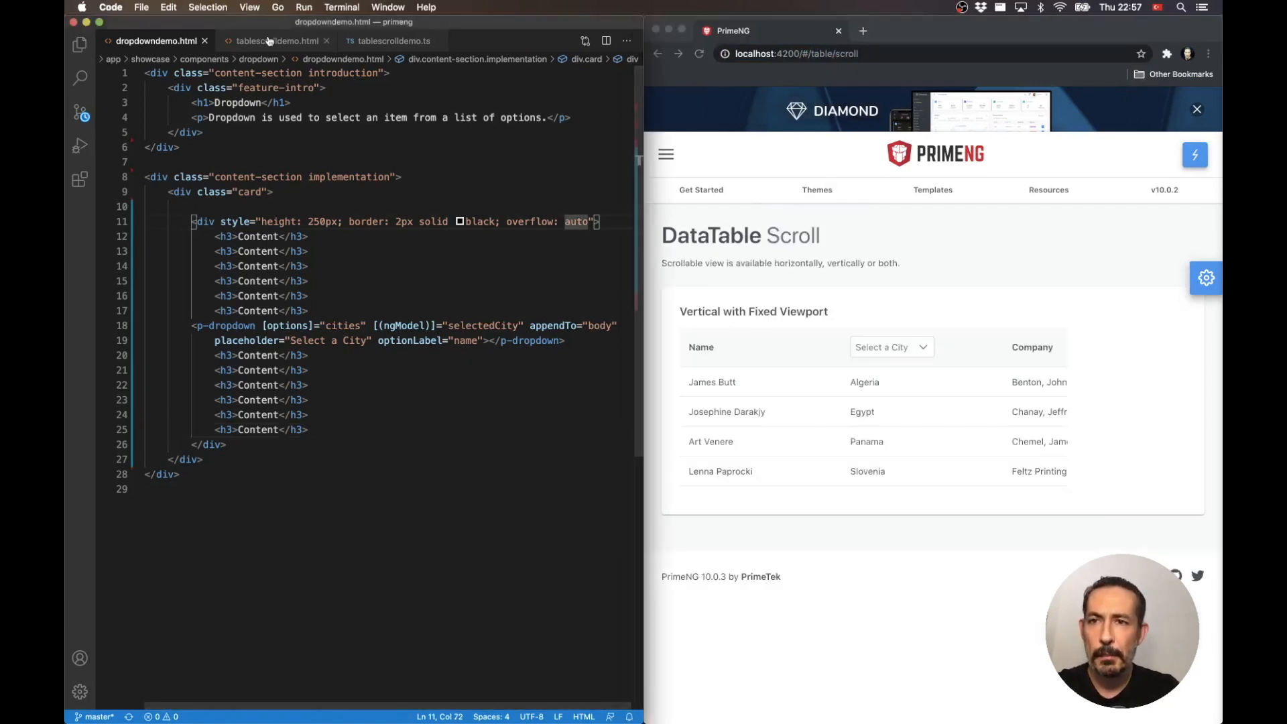
{"action": "left_click", "coordinate": [275, 42]}
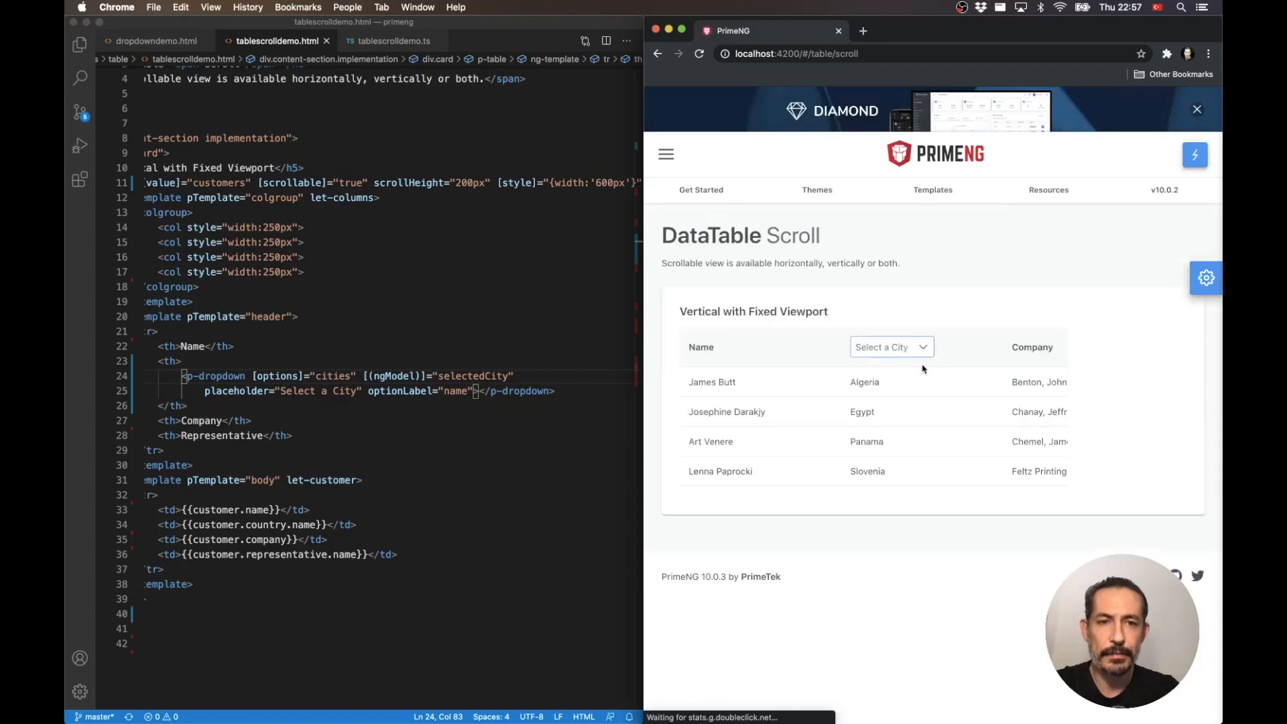
Step: Open the city dropdown in the sideways-scrolled table header
{"action": "left_click", "coordinate": [890, 346]}
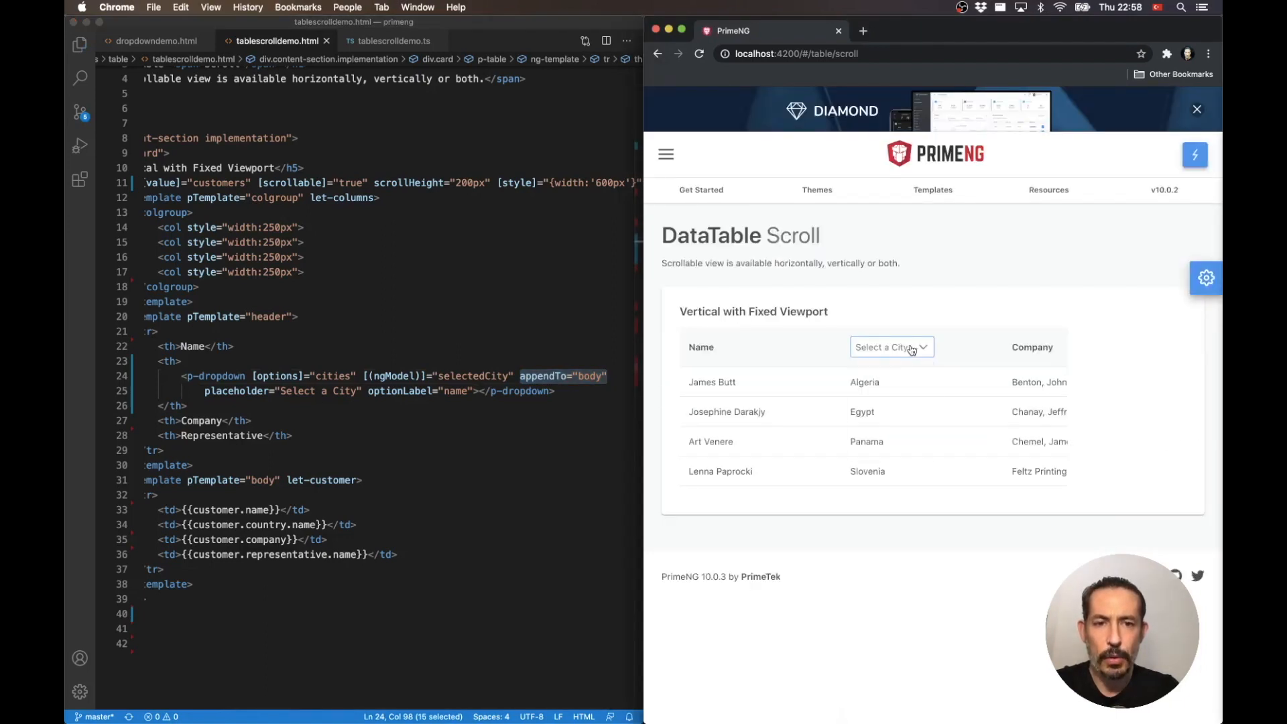
{"action": "left_click", "coordinate": [890, 346]}
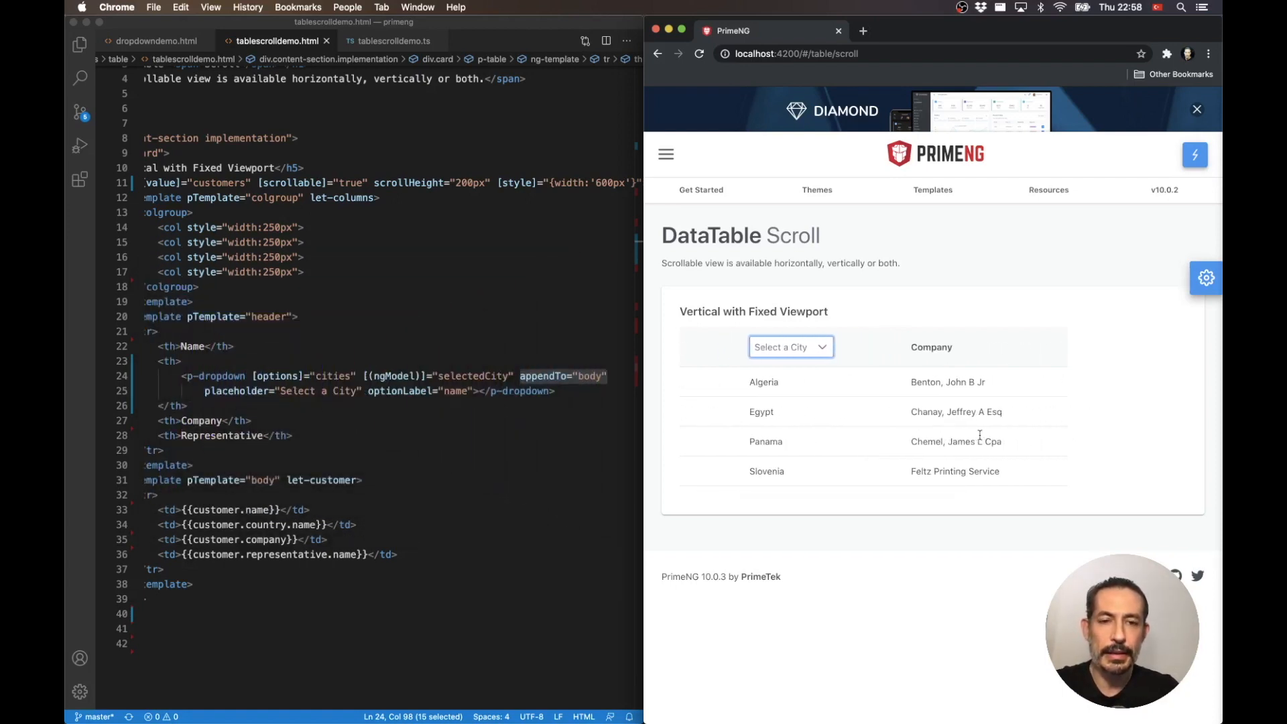
{"action": "scroll", "scroll_direction": "right", "scroll_amount": 3}
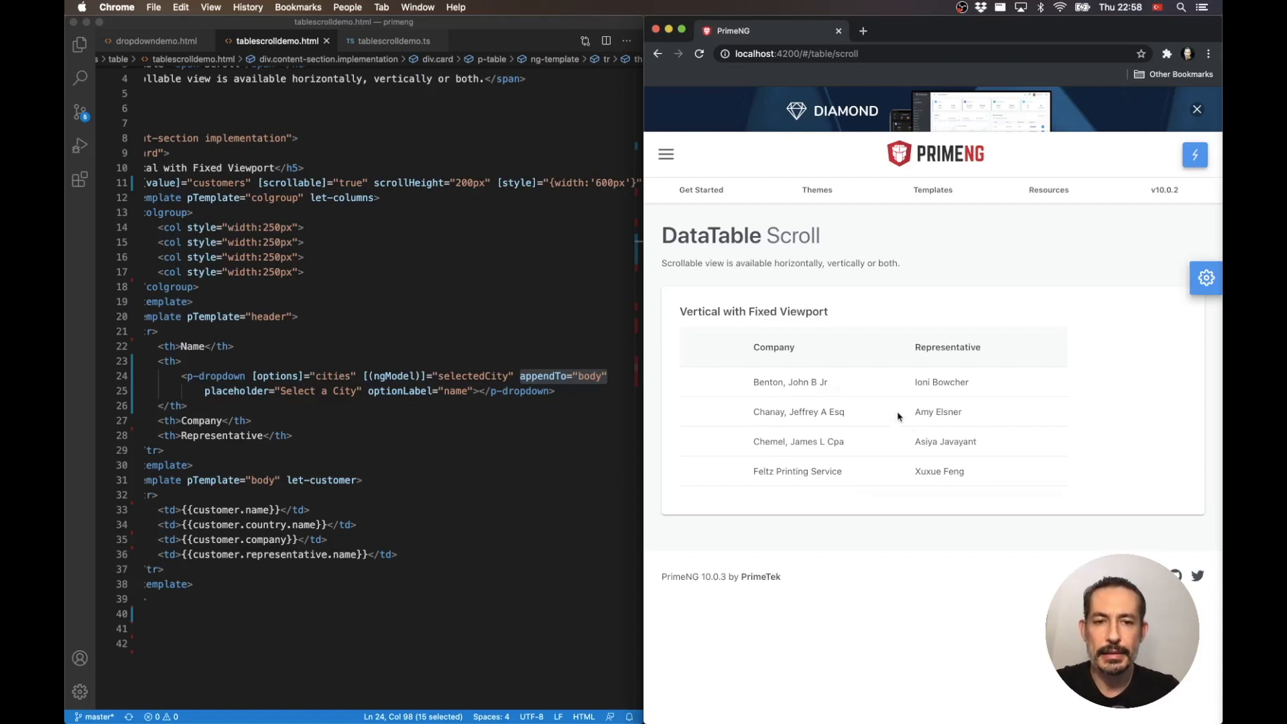
{"action": "mouse_move", "coordinate": [591, 384]}
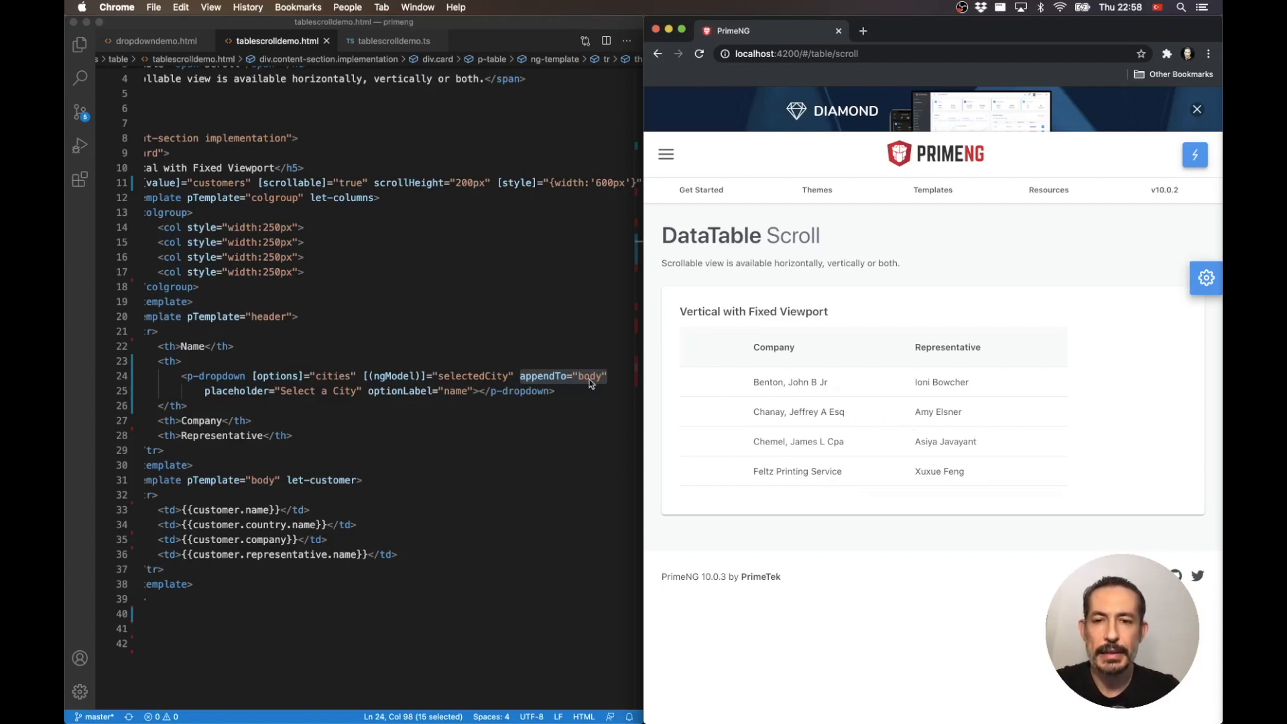